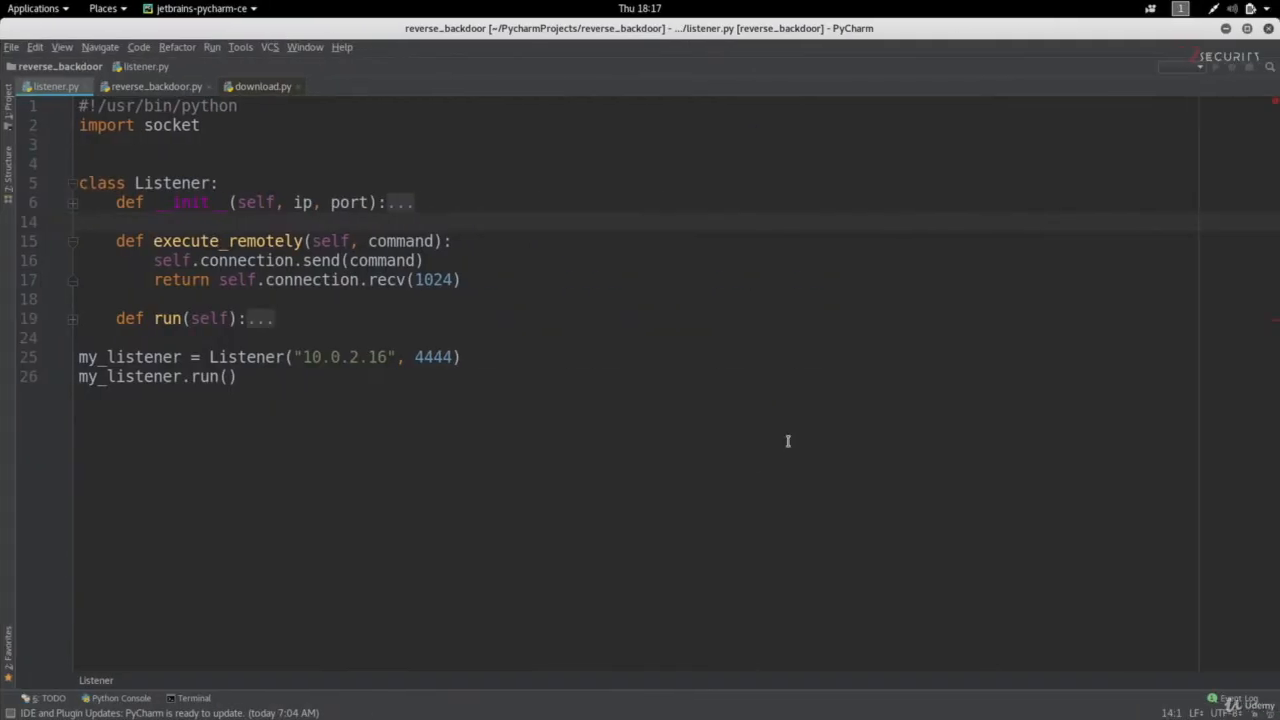
Add an empty reliable_send(self, data) method below __init__ in the Listener class.
{"action": "left_click", "coordinate": [79, 221]}
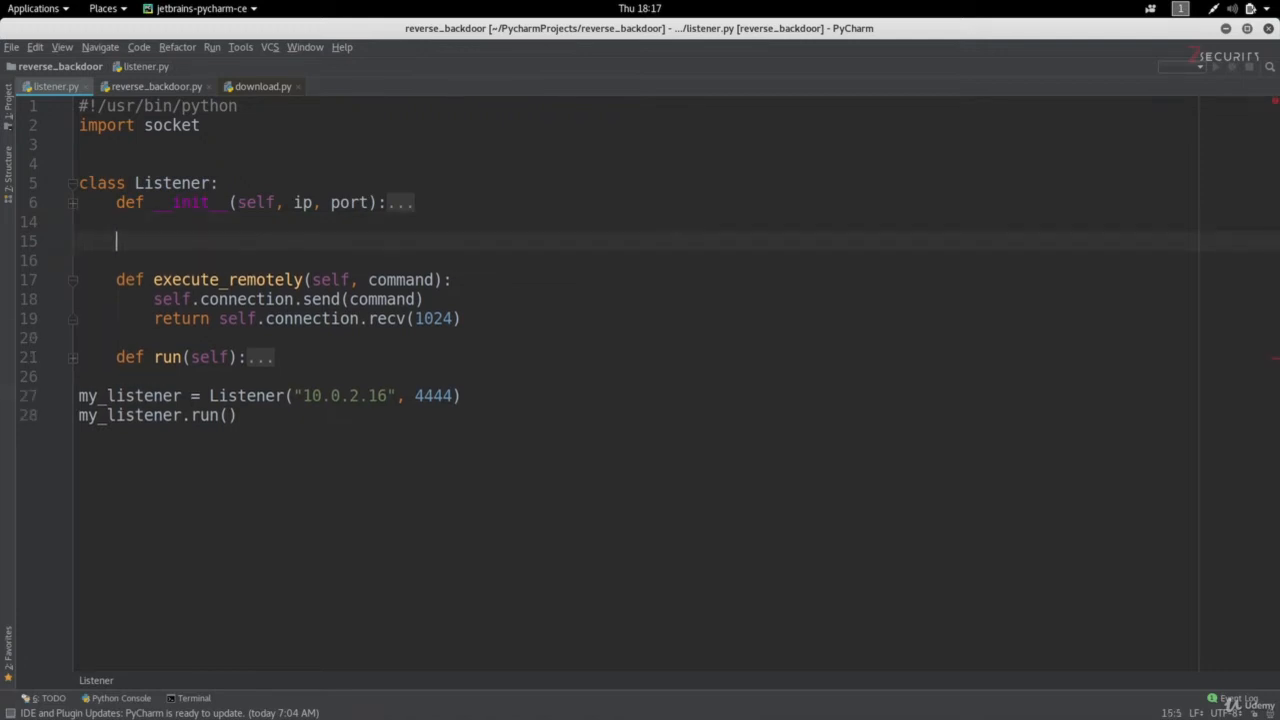
{"action": "type", "text": "def"}
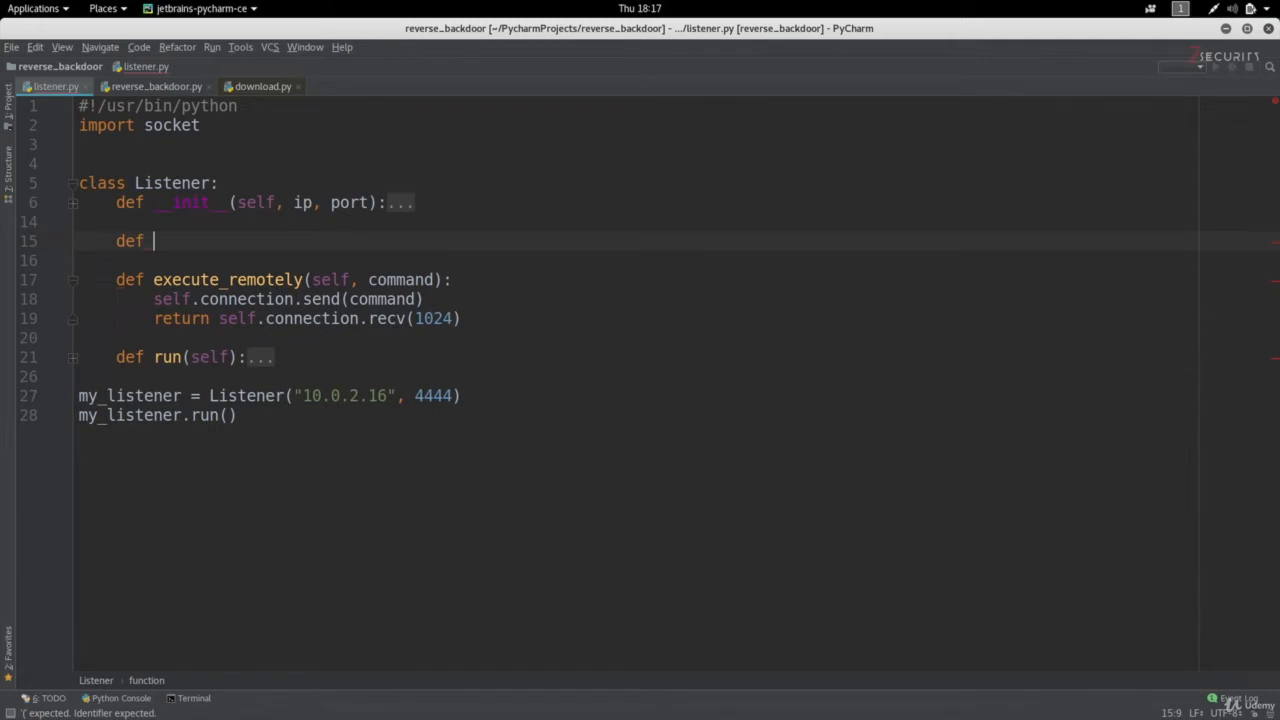
{"action": "type", "text": "reliable_"}
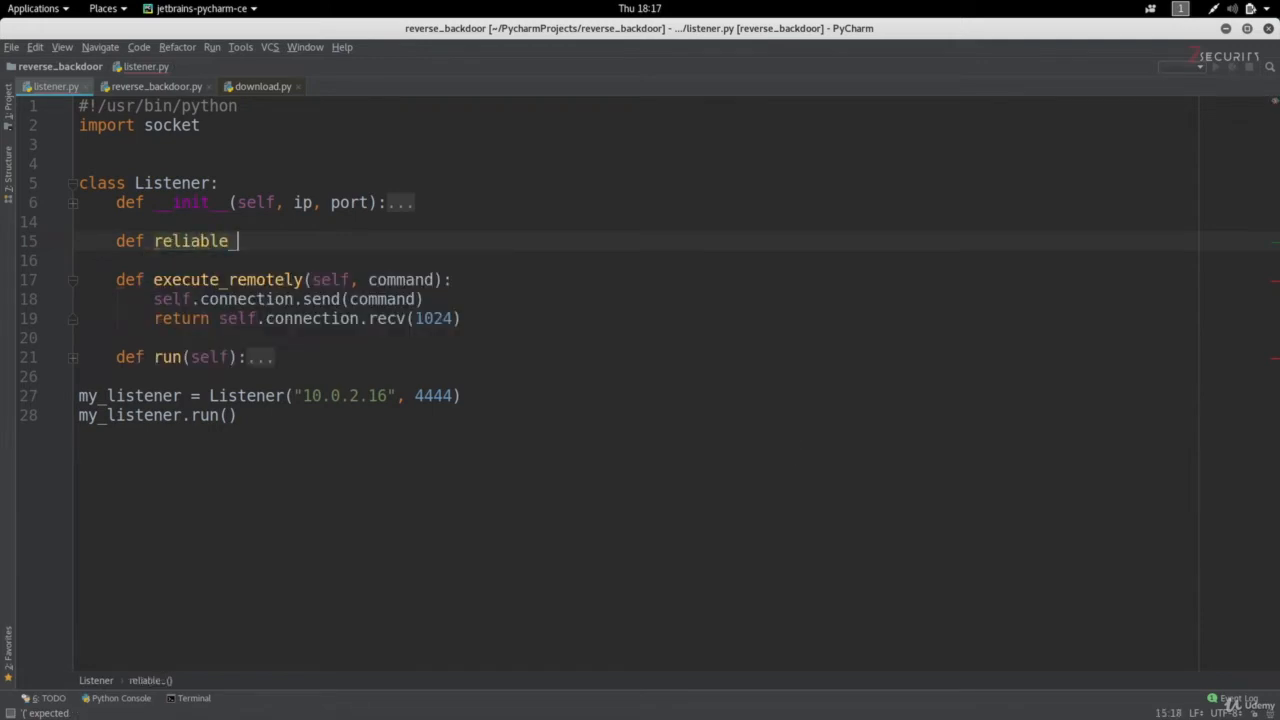
{"action": "type", "text": "send(self):"}
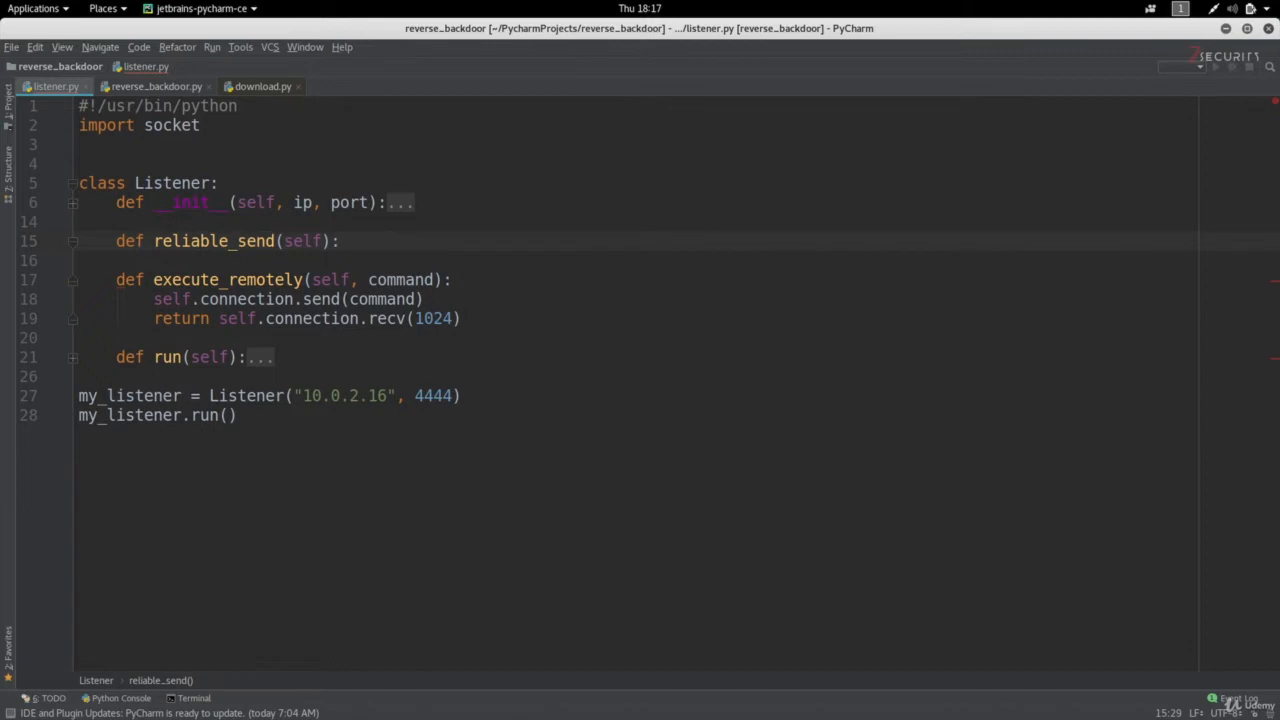
{"action": "left_click", "coordinate": [340, 240]}
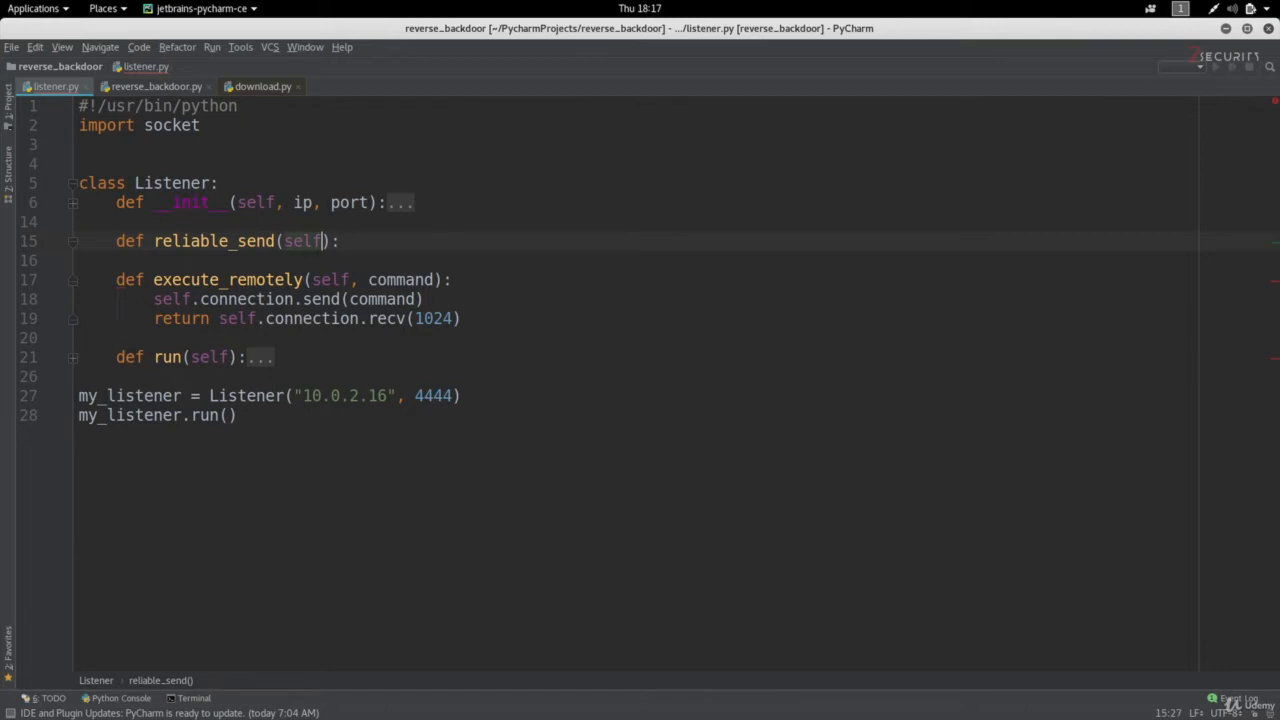
{"action": "type", "text": ", data"}
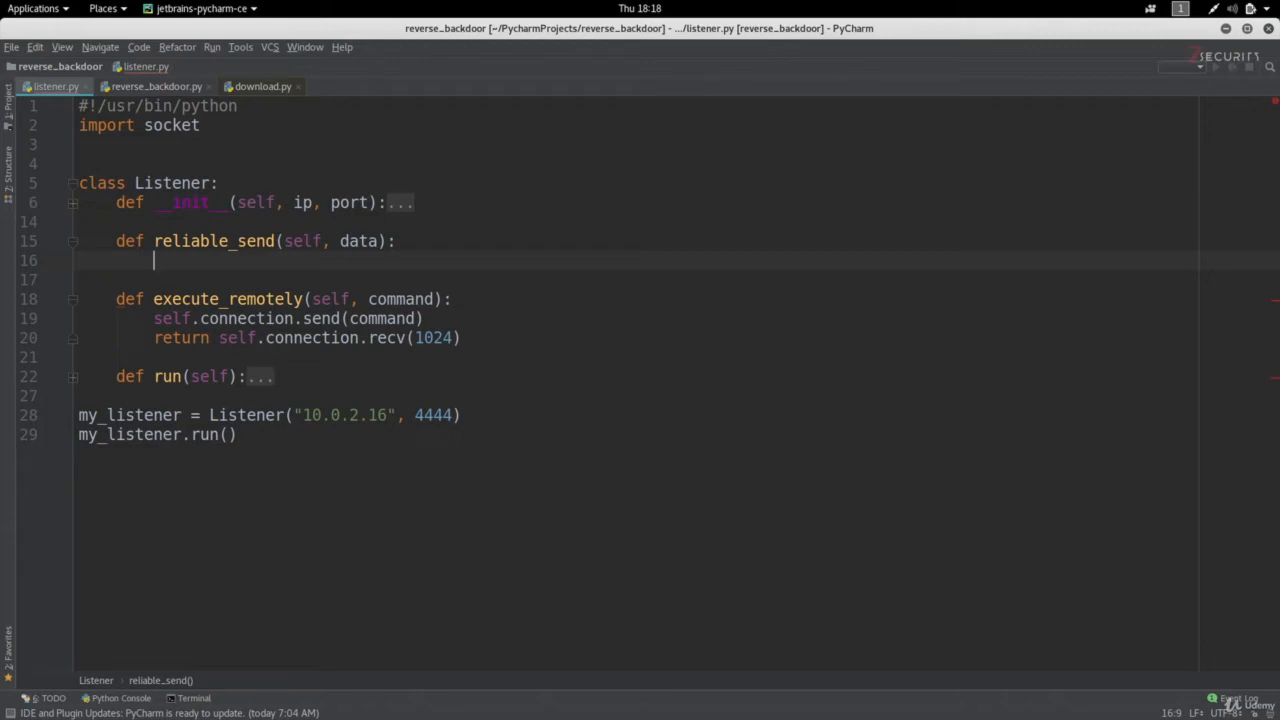
{"action": "mouse_move", "coordinate": [257, 159]}
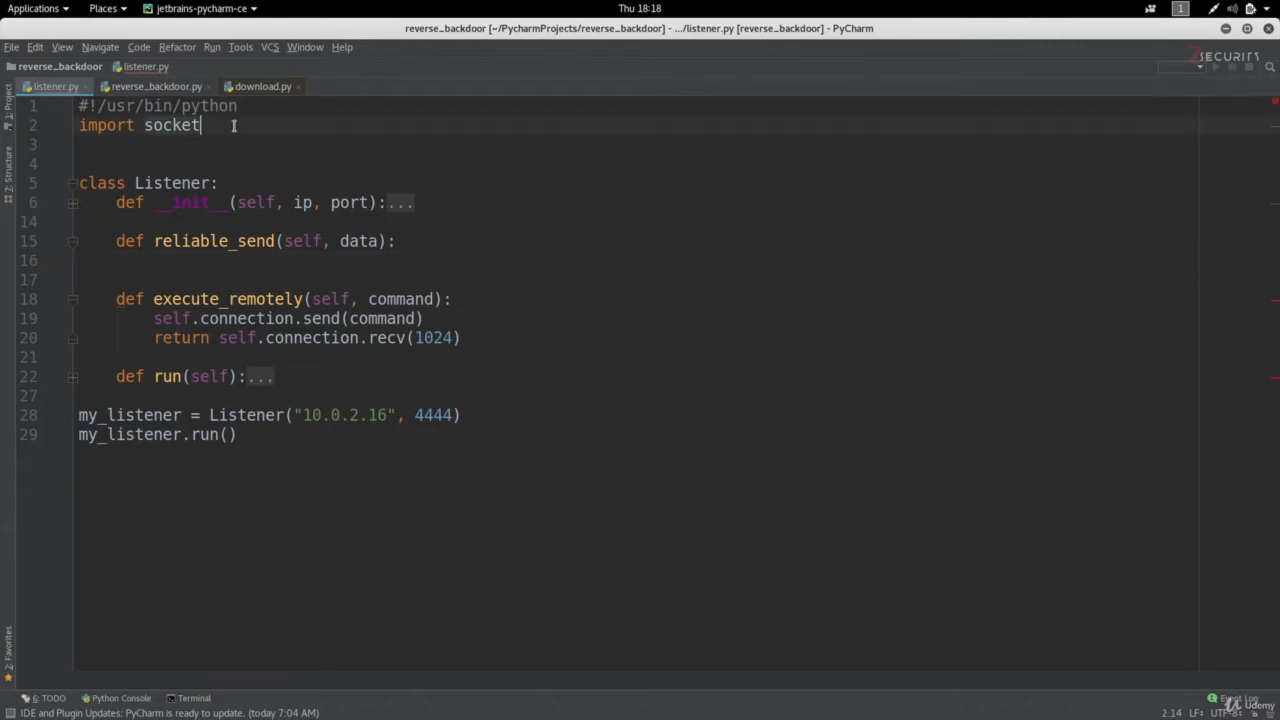
Add json to the imports and set json_data = json.dumps(data) in reliable_send.
{"action": "type", "text": ", json"}
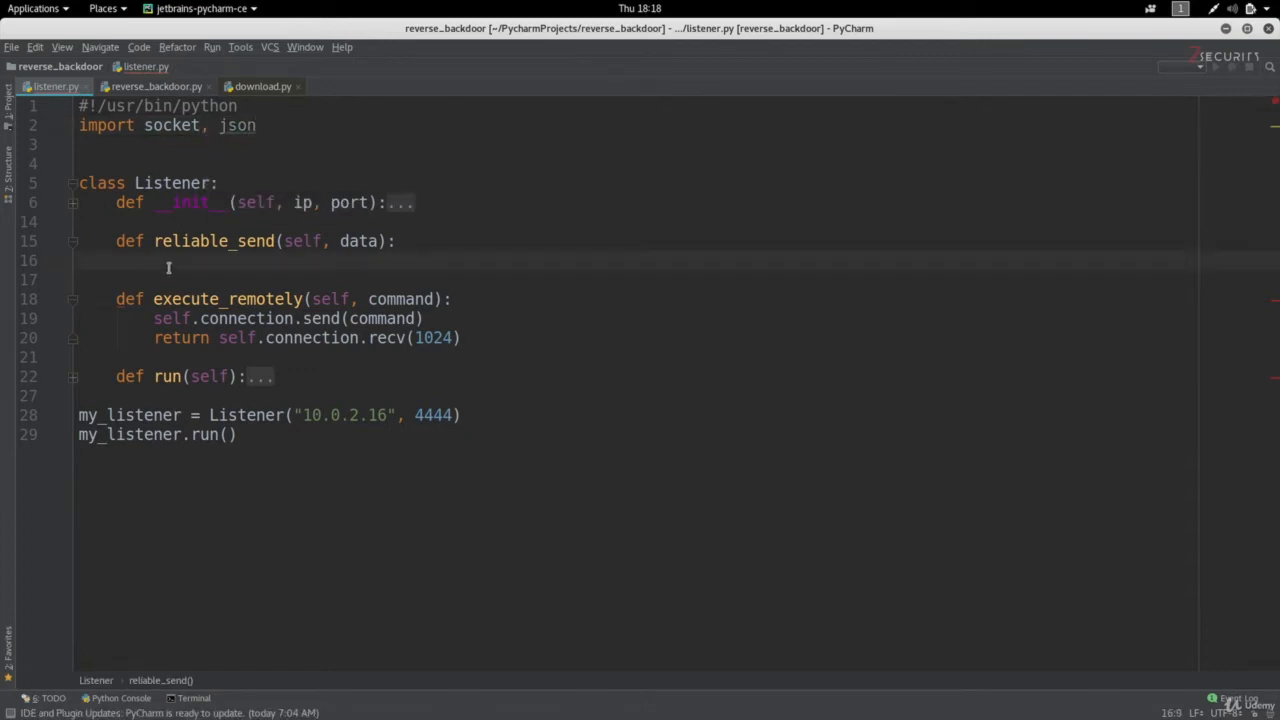
{"action": "type", "text": "json_"}
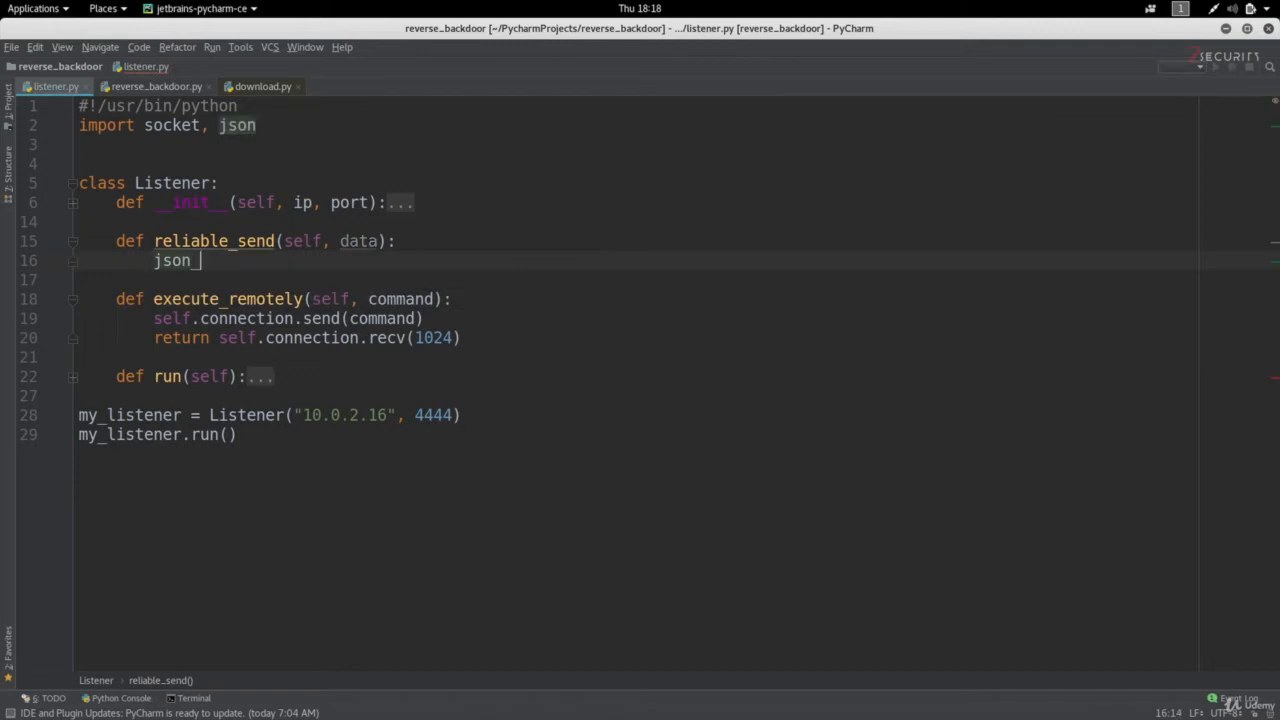
{"action": "type", "text": "data ="}
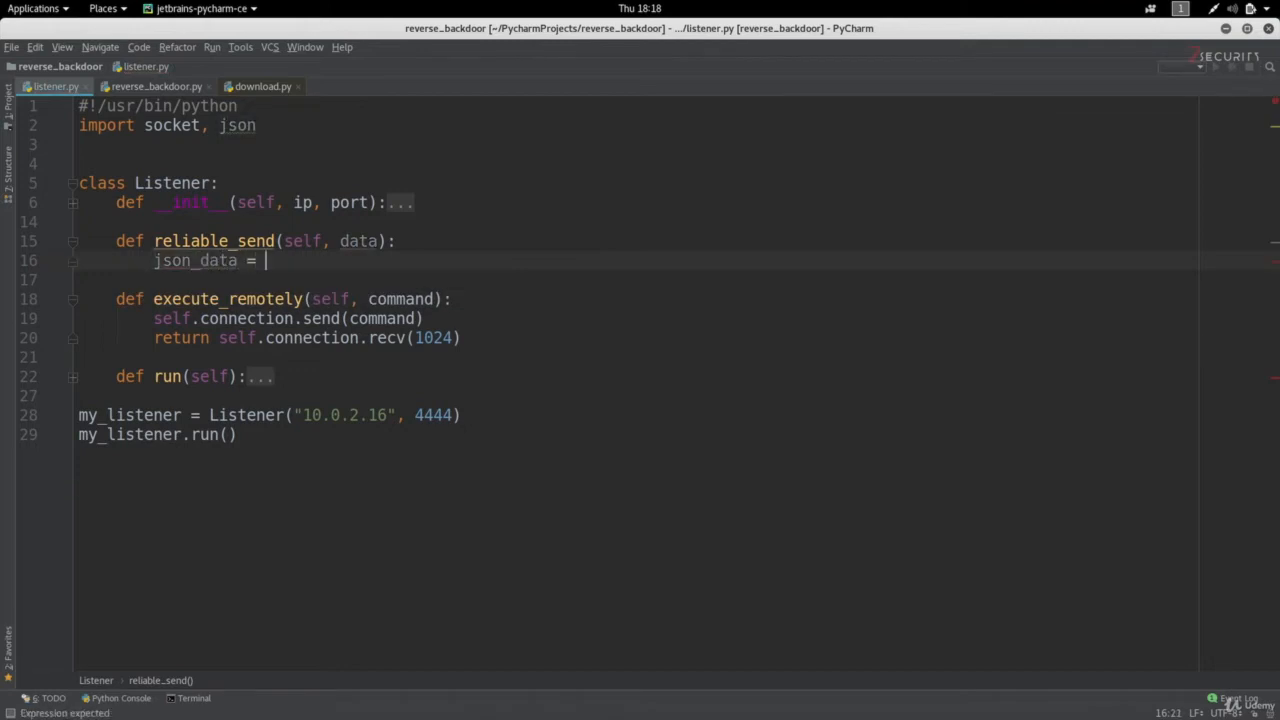
{"action": "type", "text": "j"}
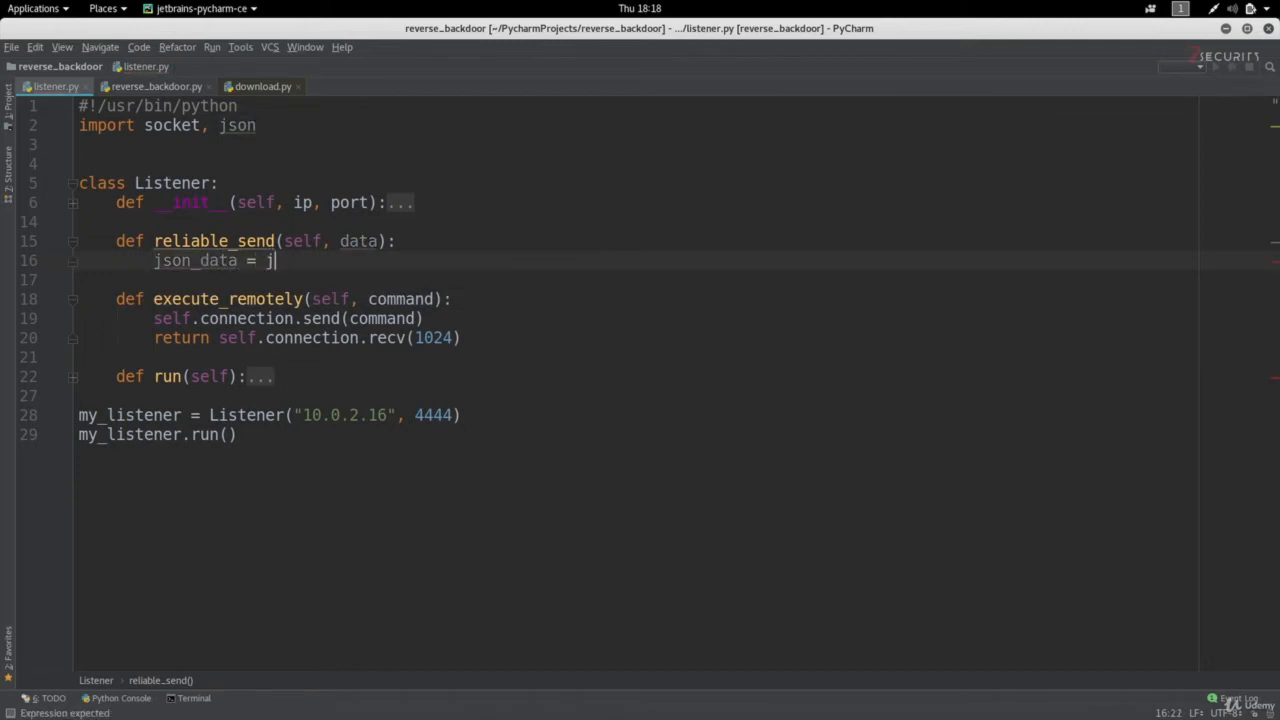
{"action": "type", "text": "son.du"}
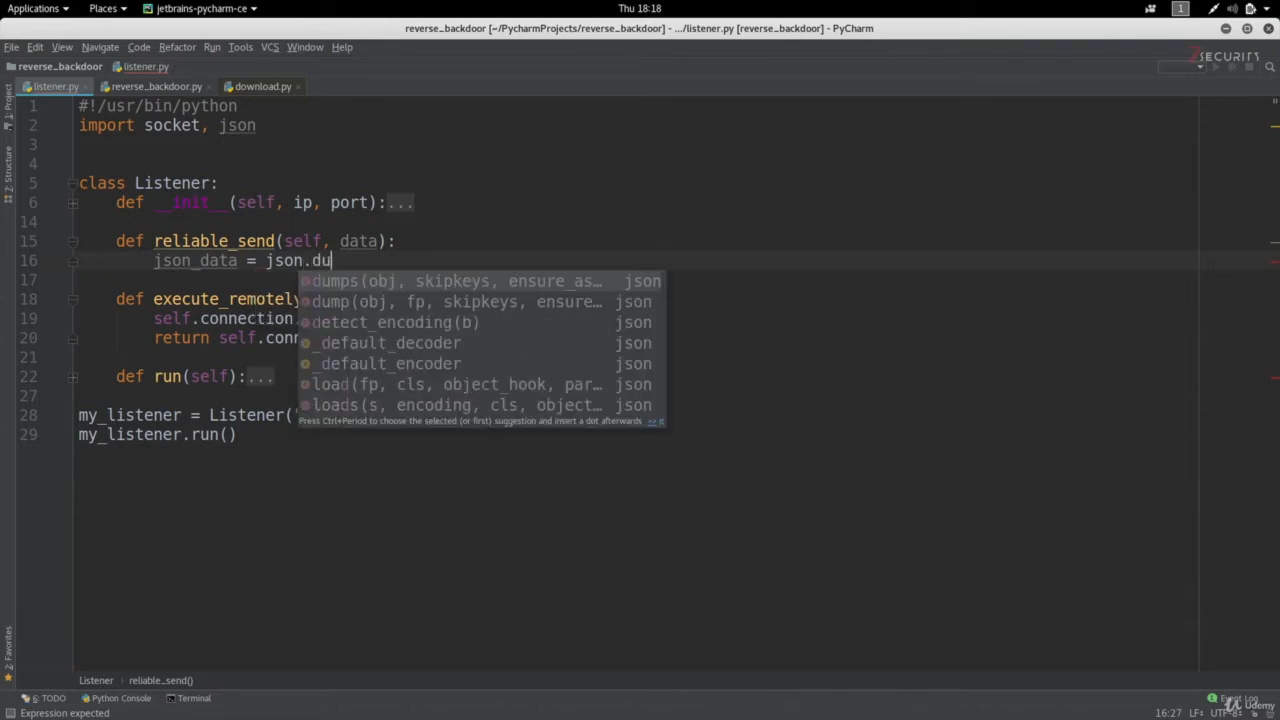
{"action": "type", "text": "mps"}
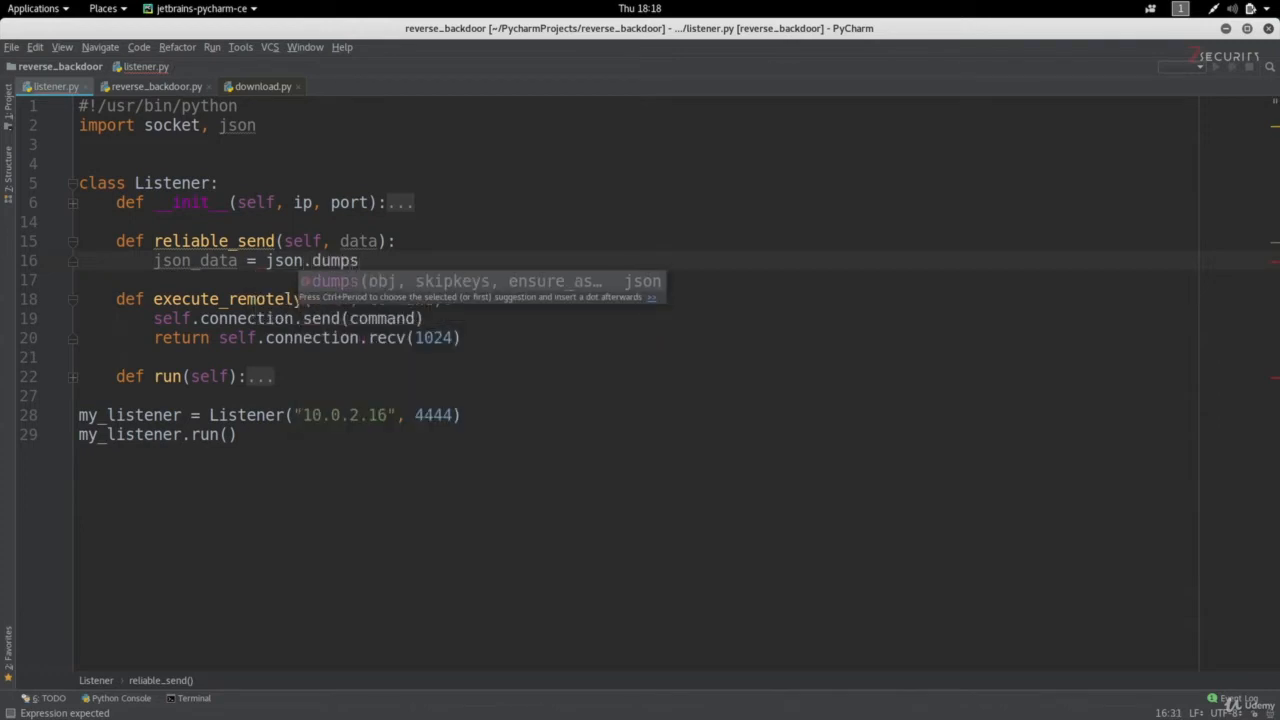
{"action": "type", "text": "()"}
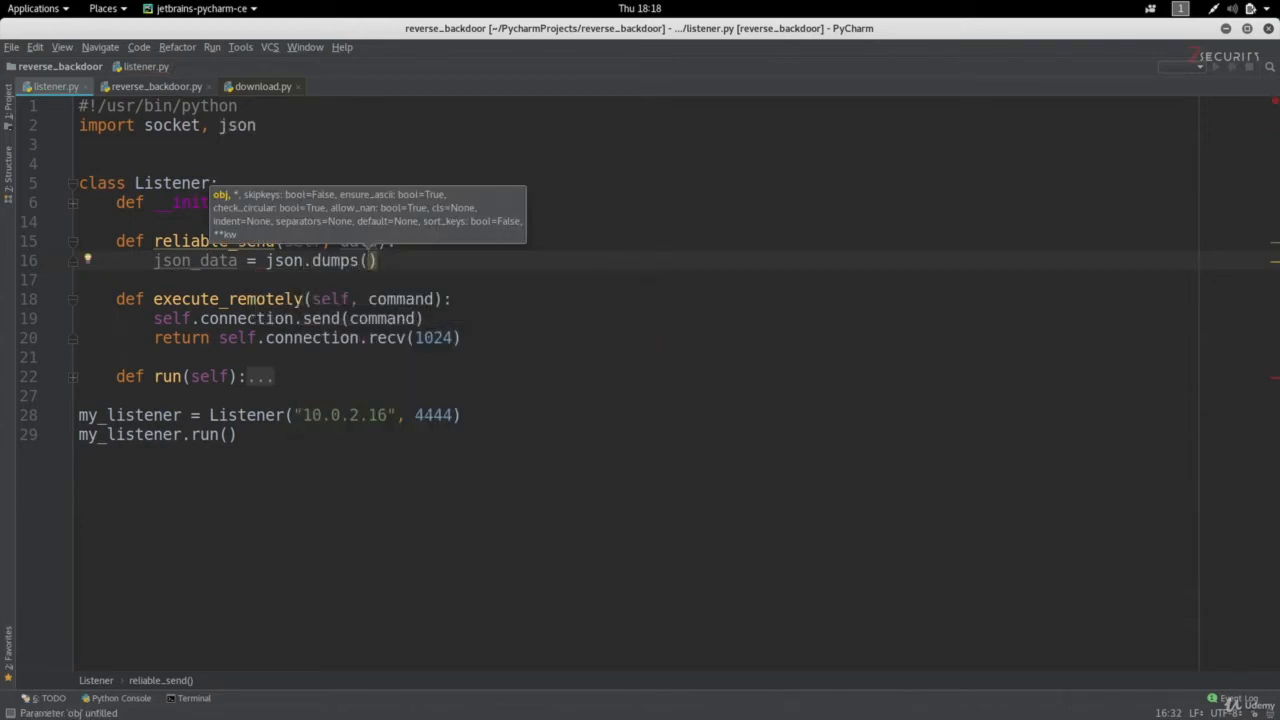
{"action": "type", "text": "data"}
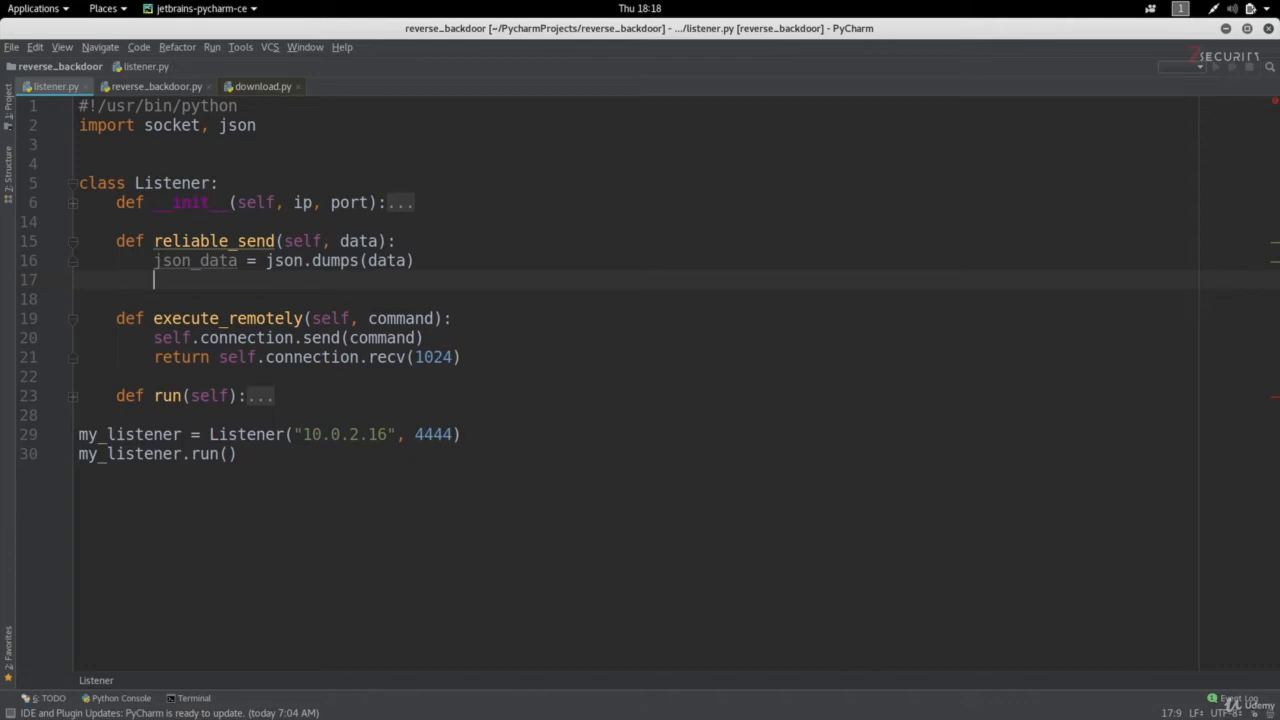
Send json_data with self.connection.send in reliable_send.
{"action": "type", "text": "self"}
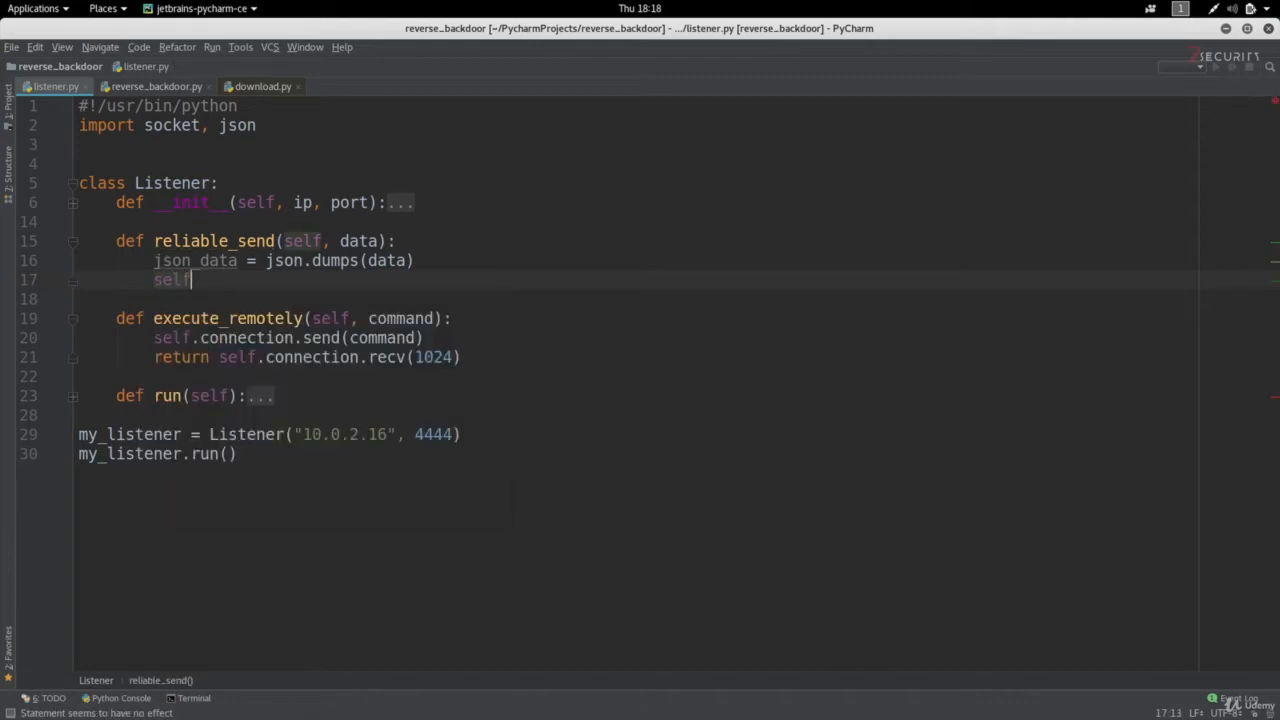
{"action": "type", "text": ".connection.s"}
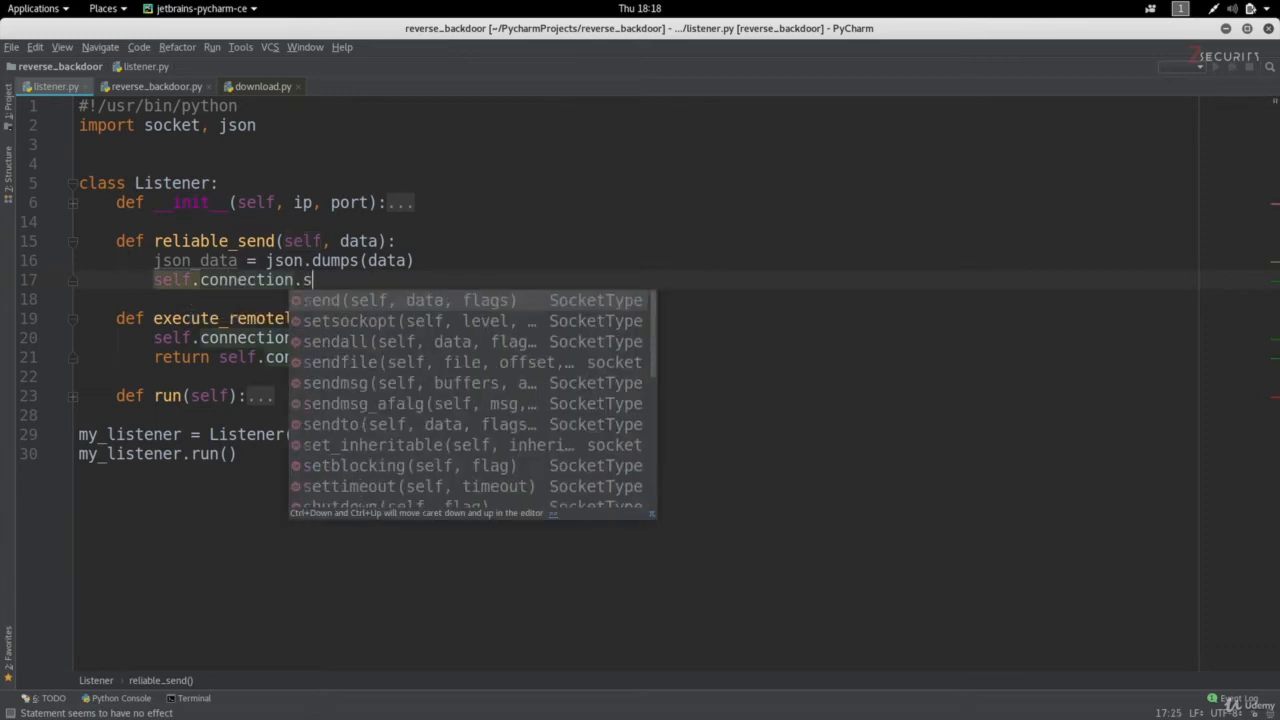
{"action": "left_click", "coordinate": [334, 300]}
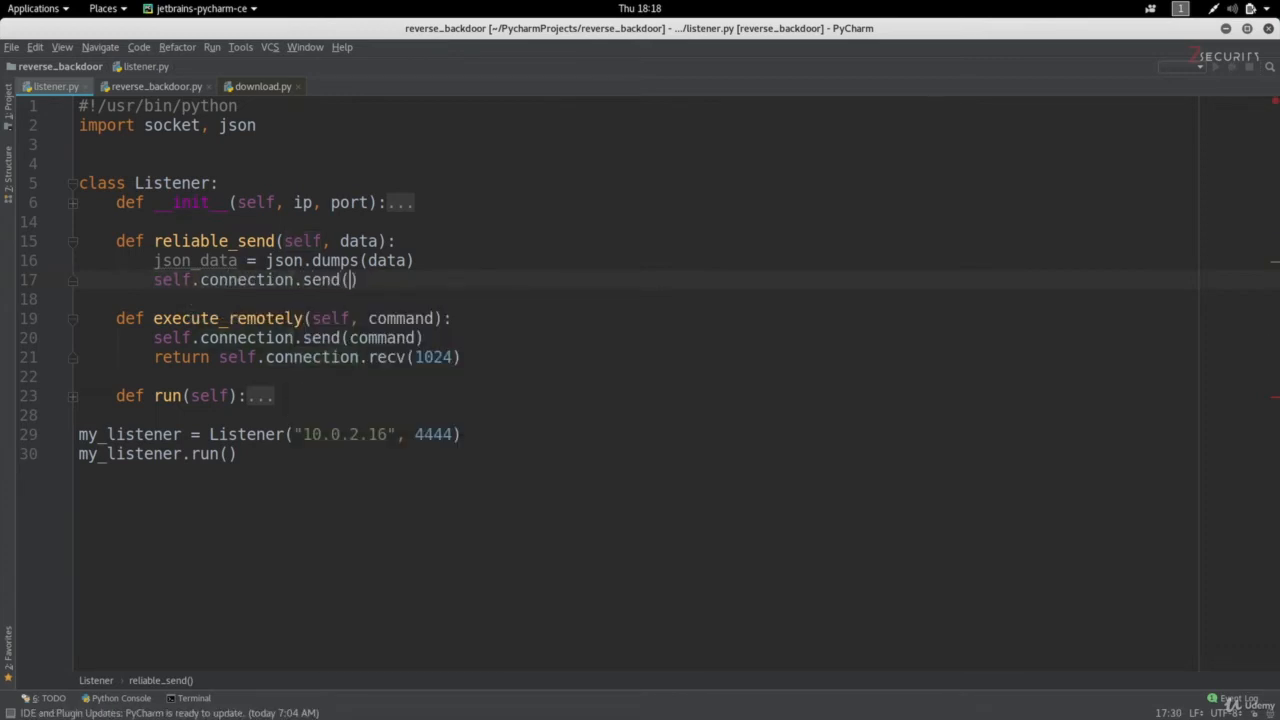
{"action": "type", "text": "json_data"}
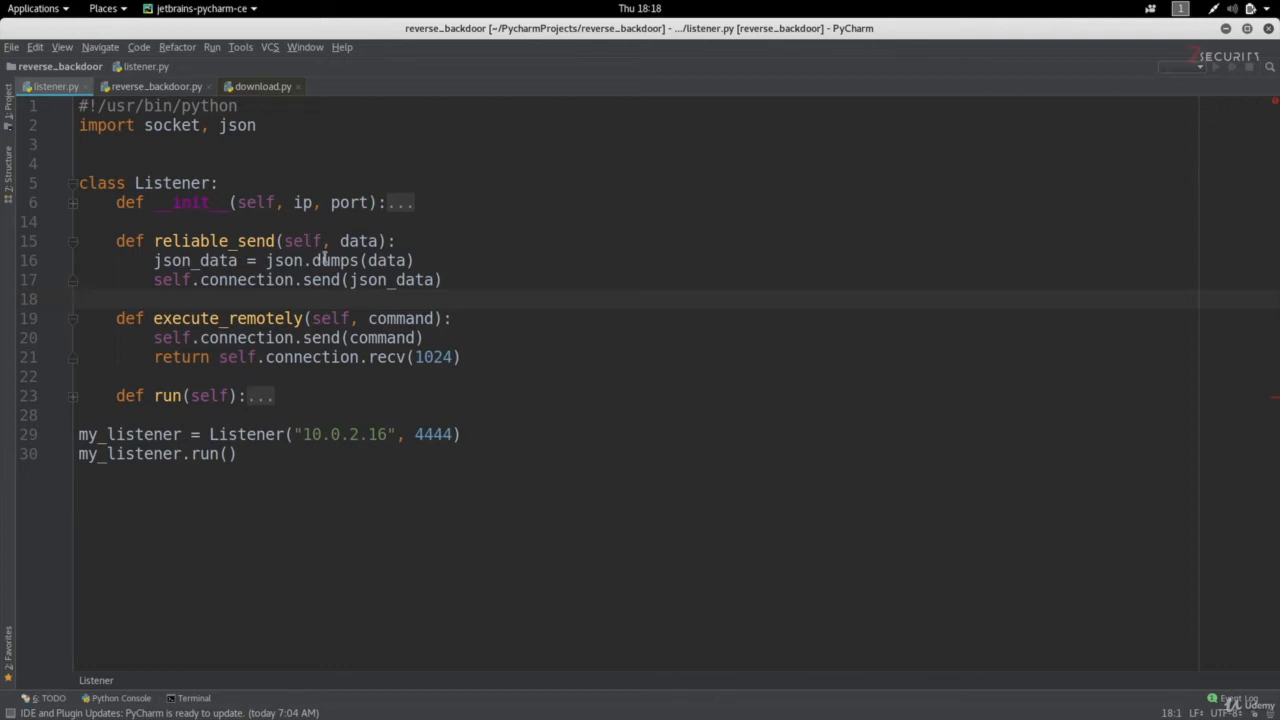
Open blank lines between reliable_send and execute_remotely for another method.
{"action": "double_click", "coordinate": [335, 260]}
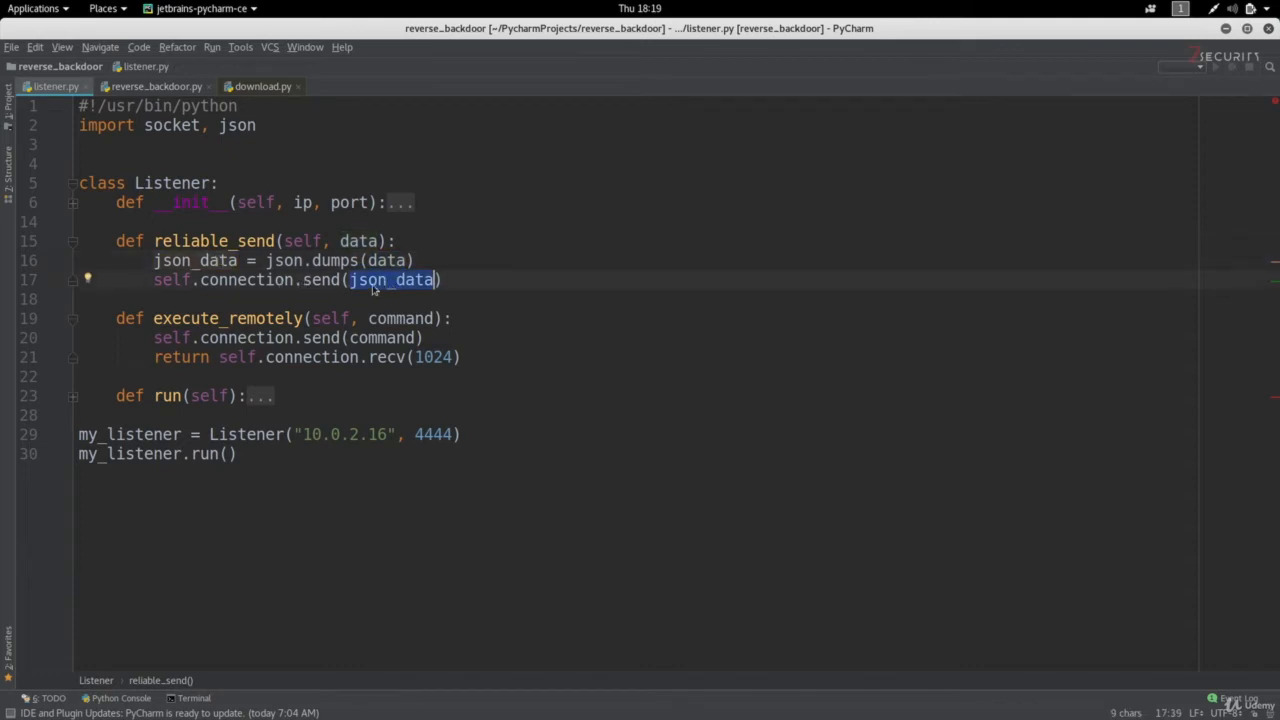
{"action": "mouse_move", "coordinate": [388, 289]}
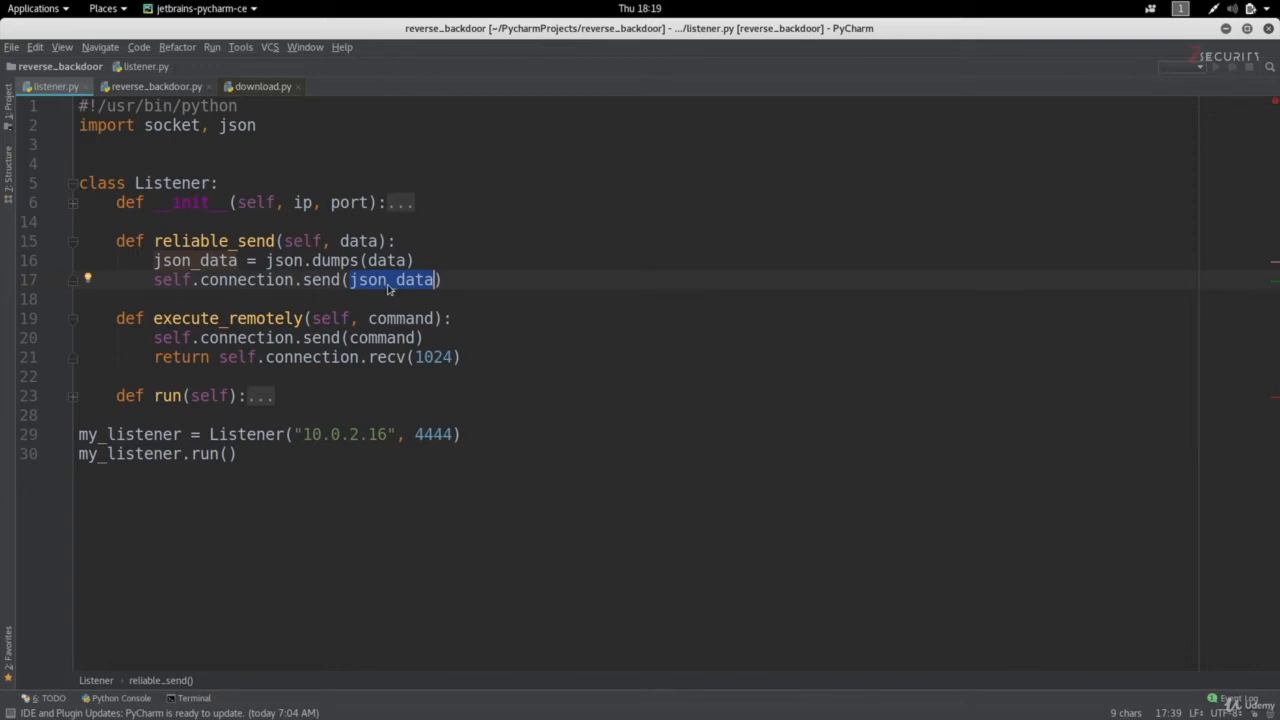
{"action": "left_click", "coordinate": [79, 299]}
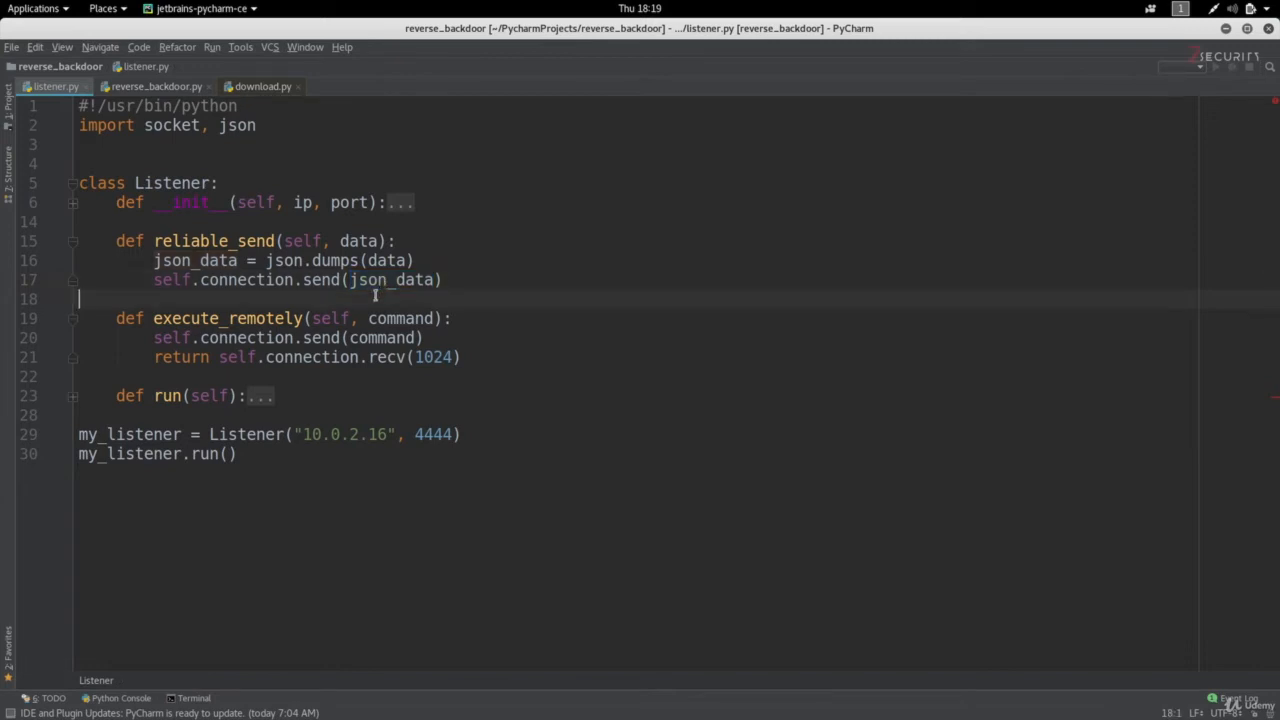
{"action": "key", "text": "Return"}
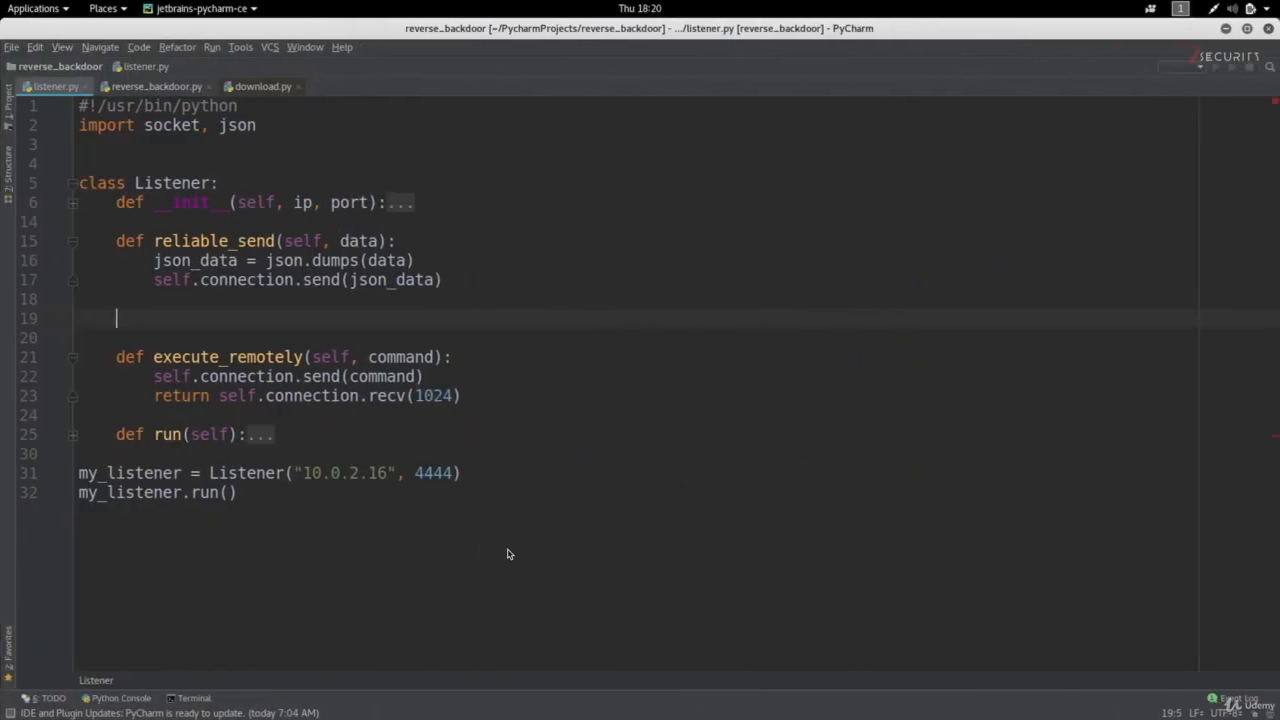
Define reliable_receive(self) that stores self.connection.recv(1024) in json_data.
{"action": "type", "text": "d"}
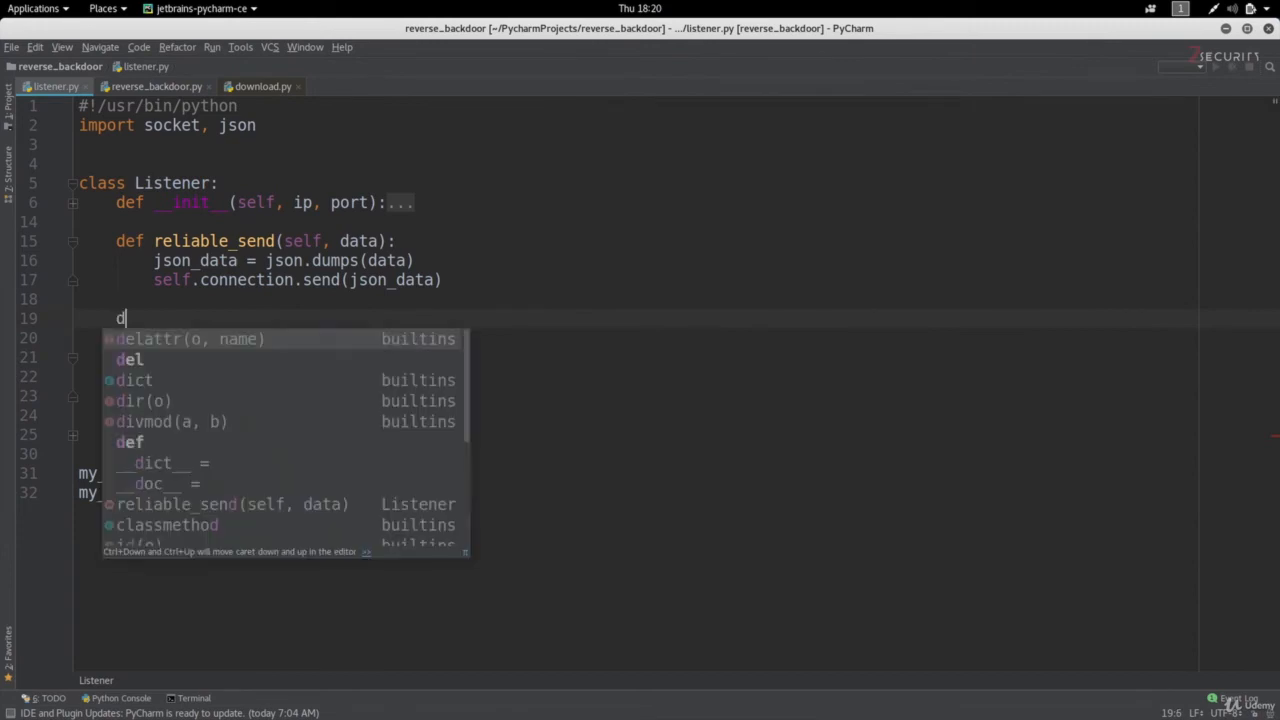
{"action": "type", "text": "ef reliable_rec"}
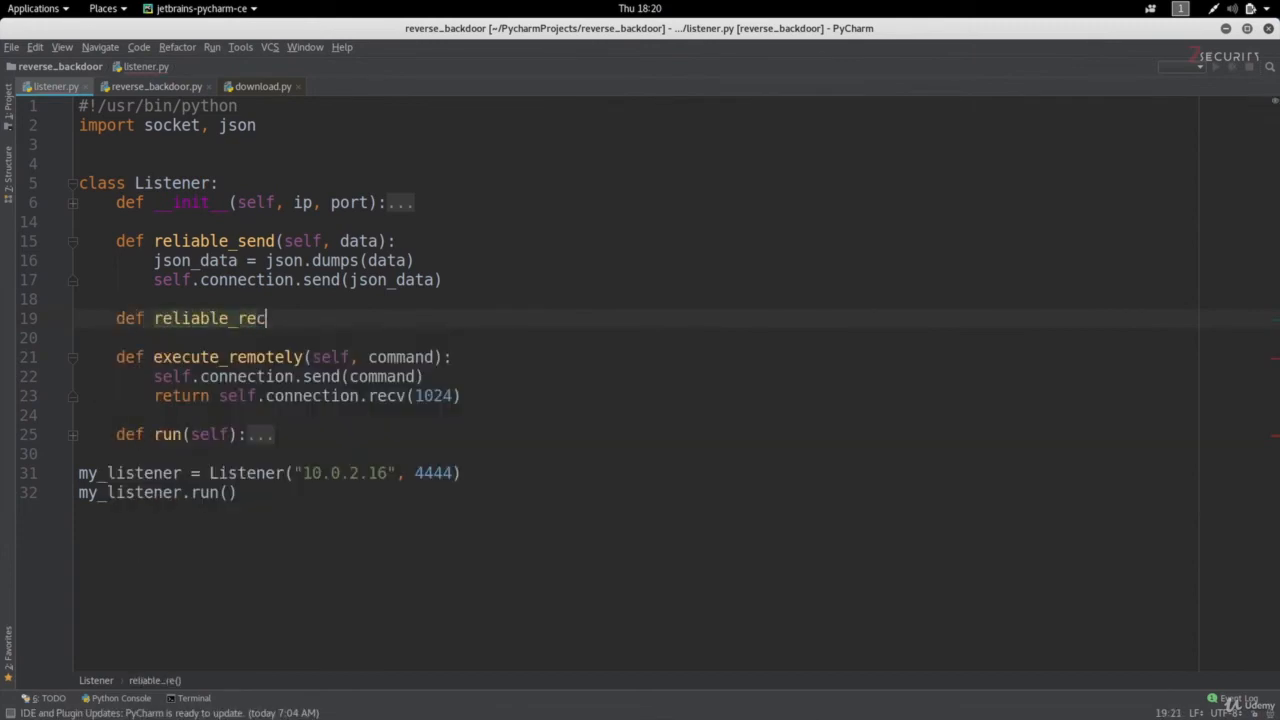
{"action": "type", "text": "eive(self):"}
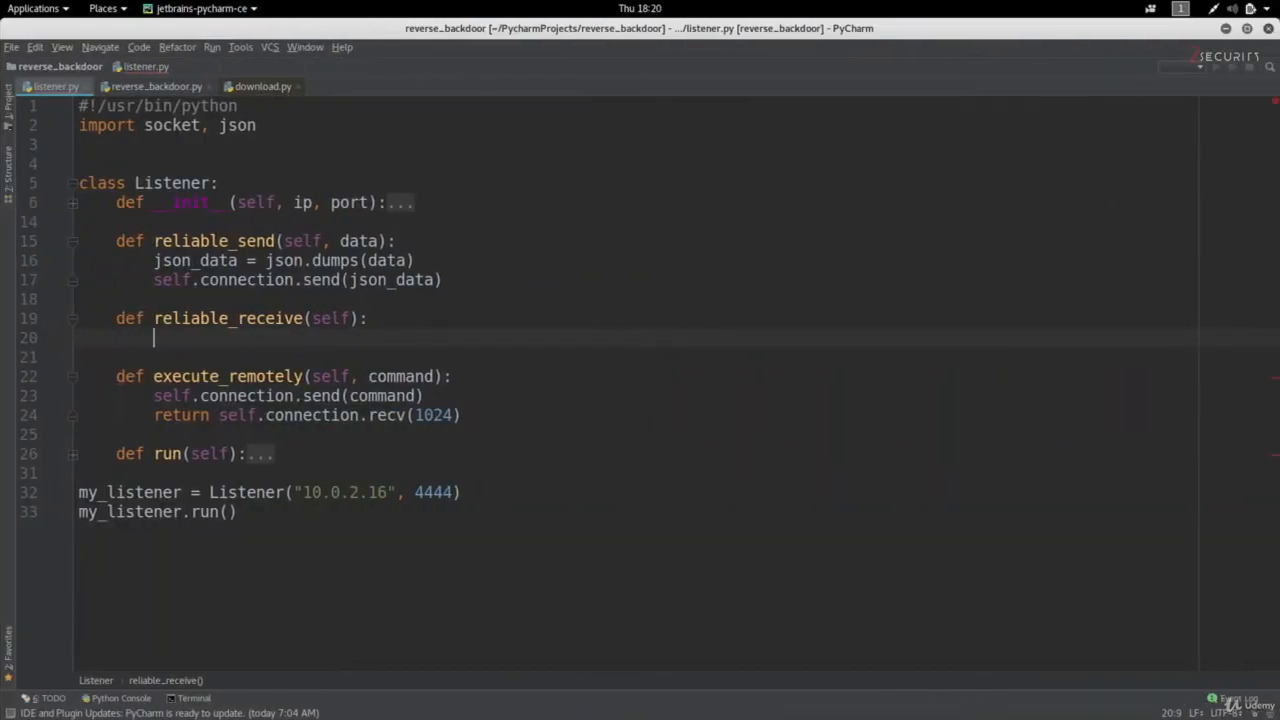
{"action": "type", "text": "json_dat"}
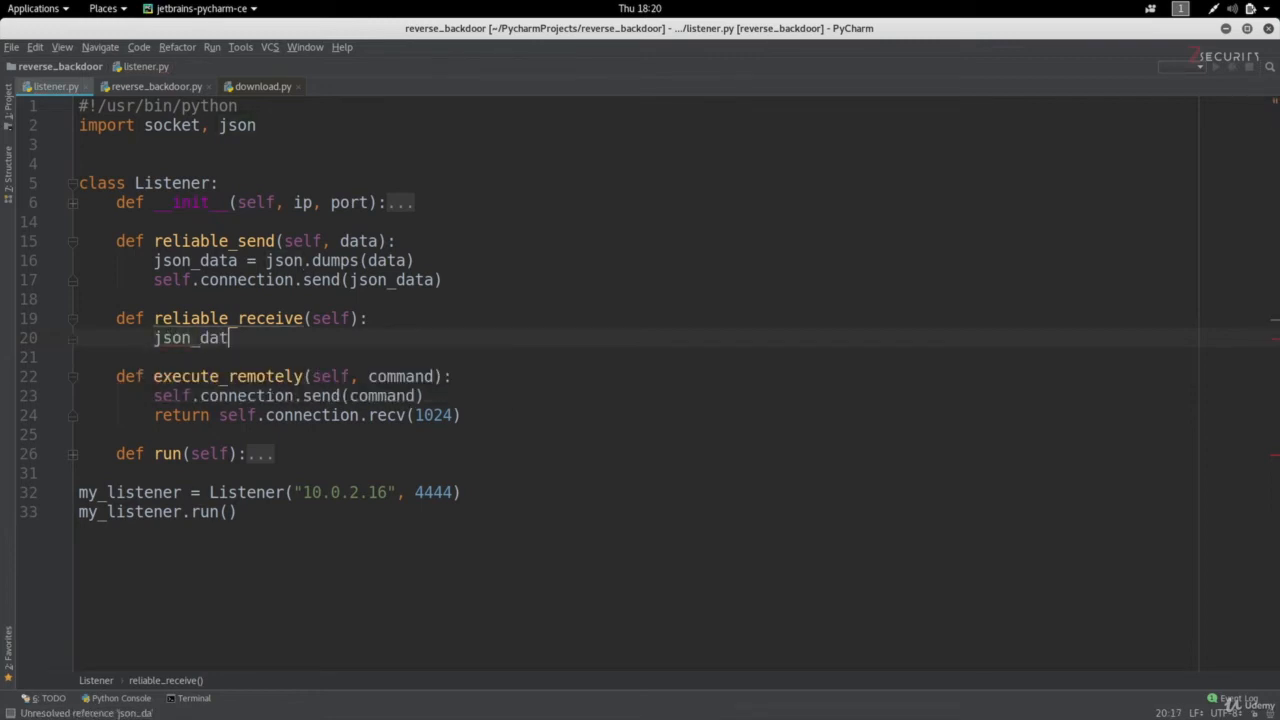
{"action": "type", "text": "a ="}
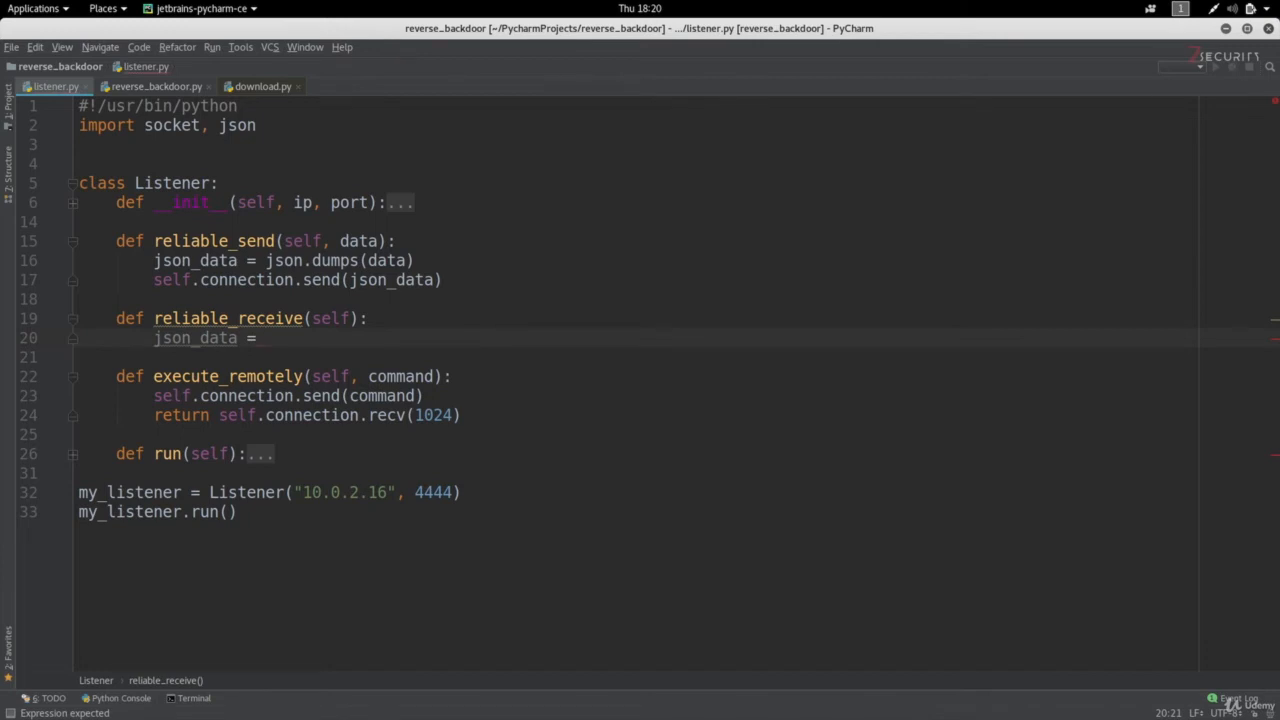
{"action": "type", "text": "self"}
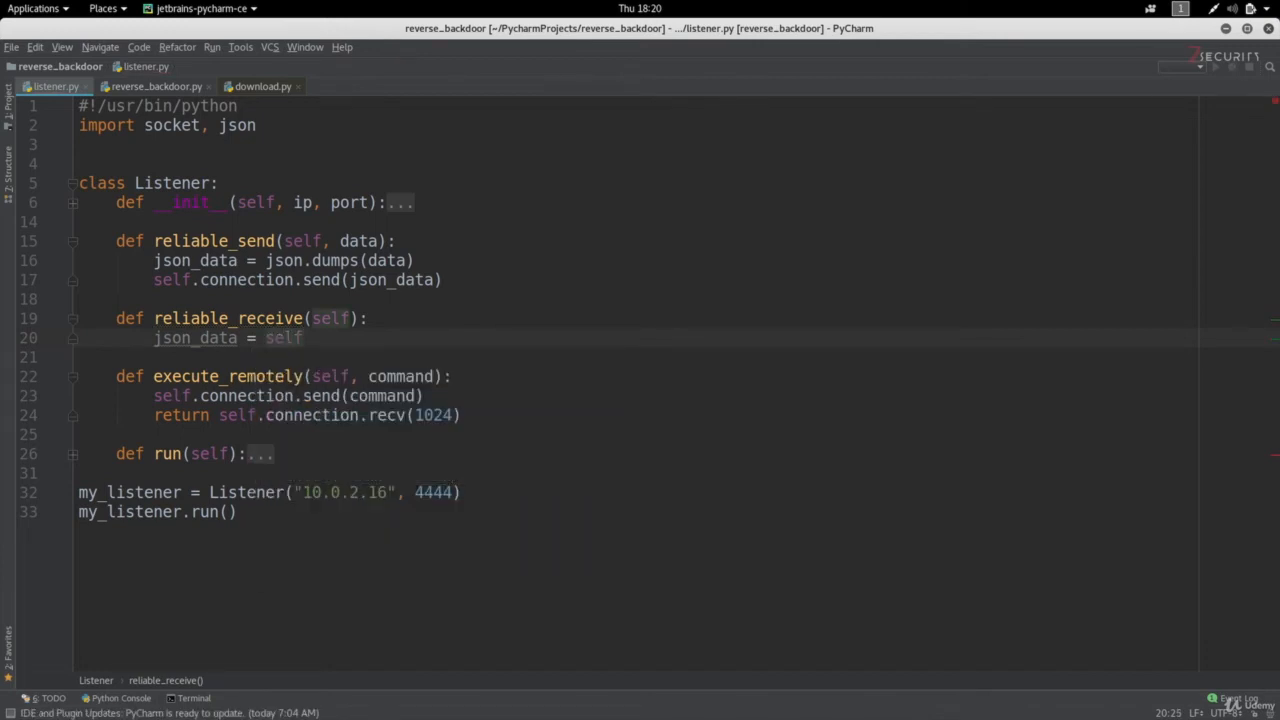
{"action": "type", "text": ".connection"}
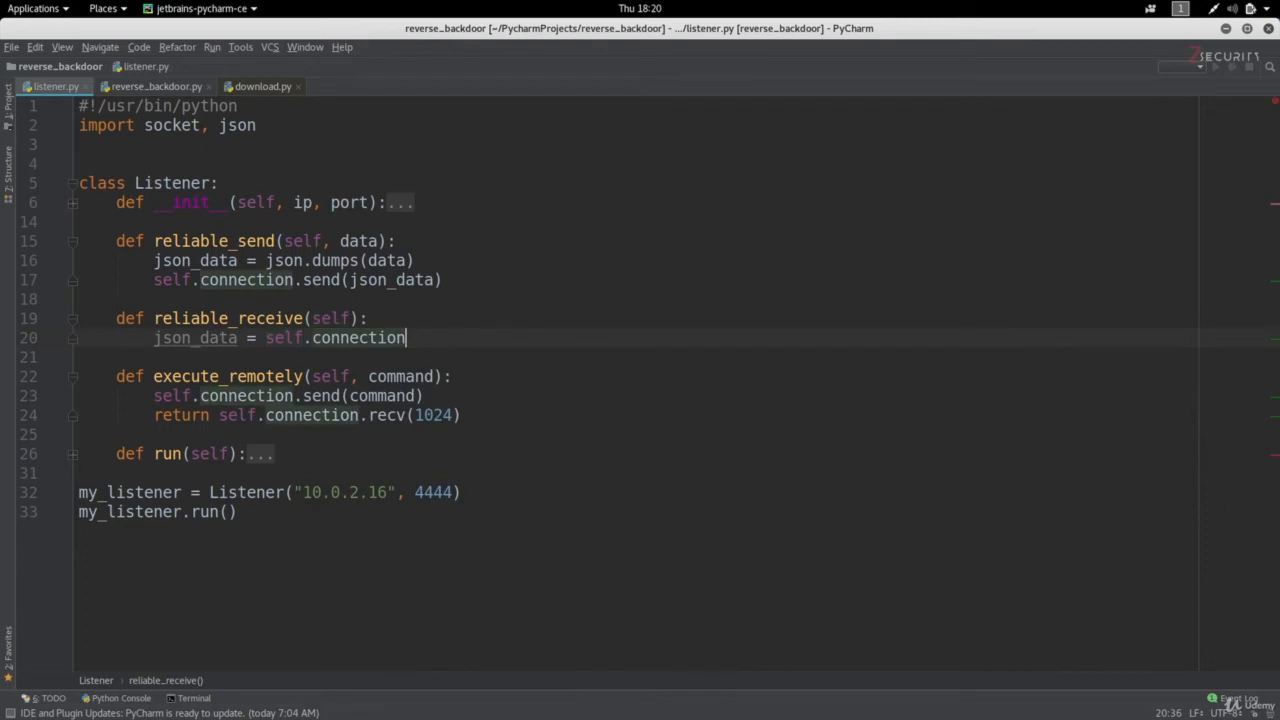
{"action": "type", "text": ".recv"}
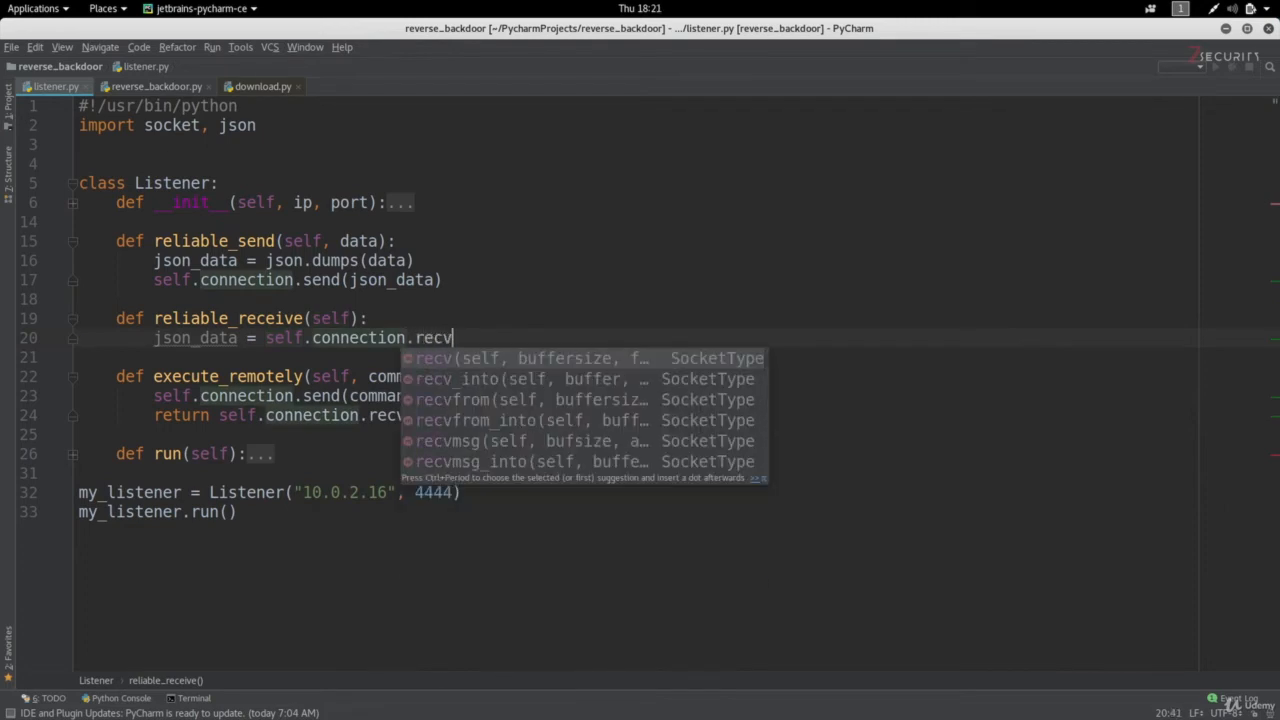
{"action": "type", "text": "(1"}
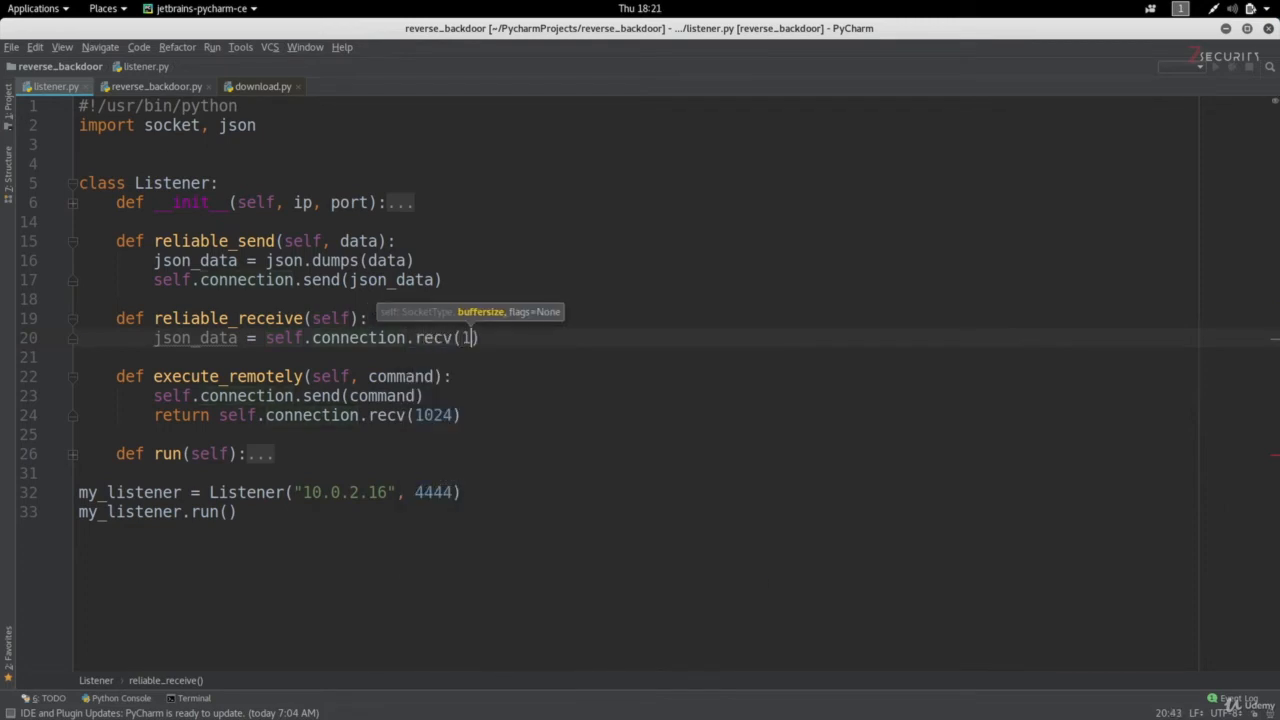
{"action": "type", "text": "024"}
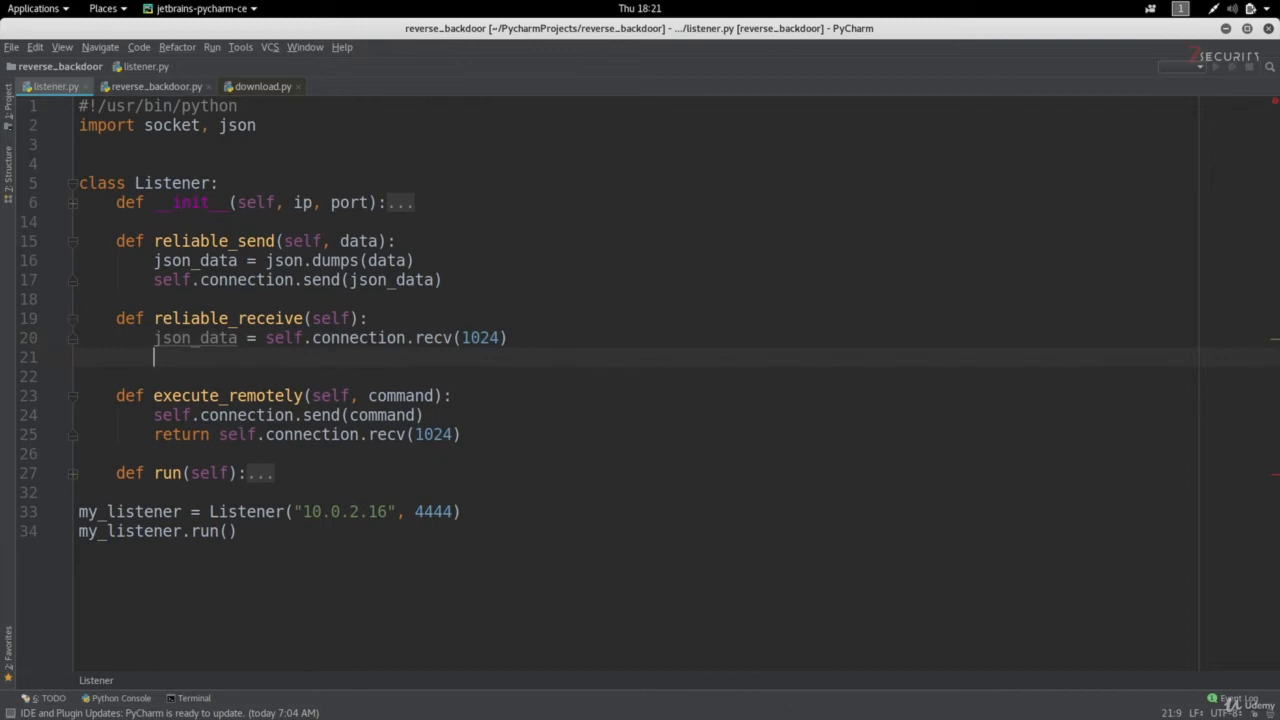
Make reliable_receive return json.loads(json_data).
{"action": "type", "text": "json"}
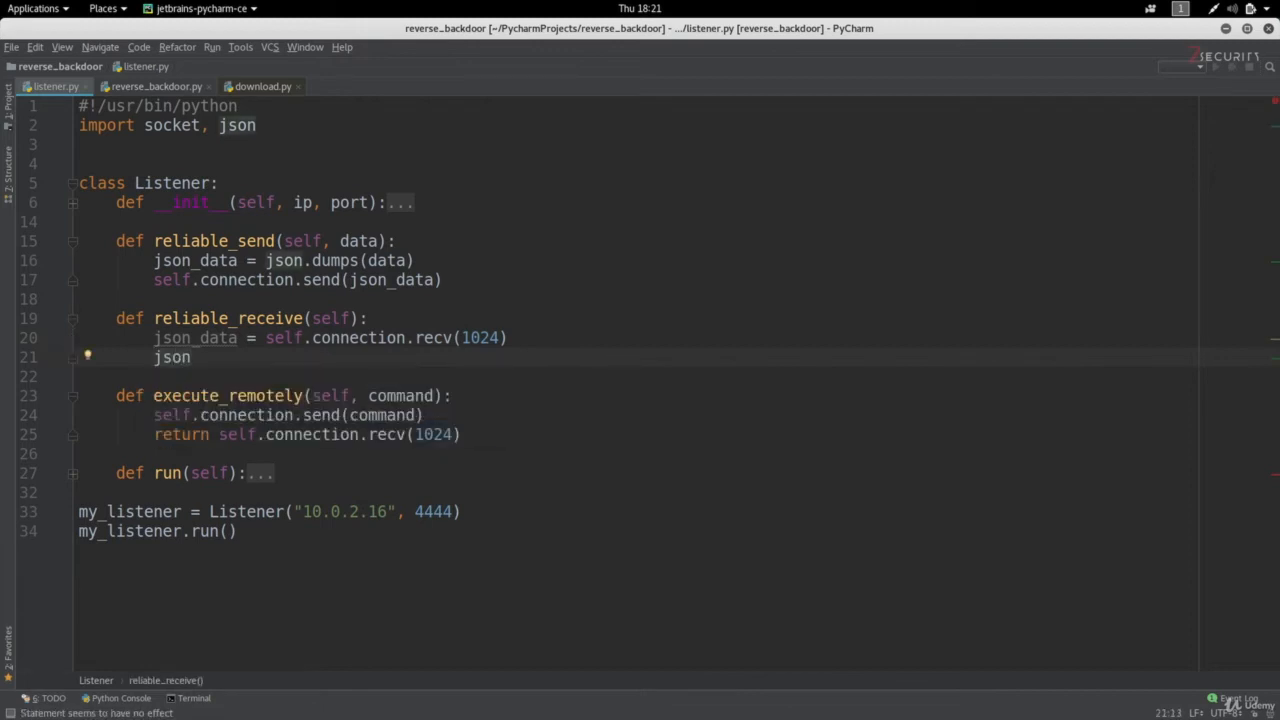
{"action": "type", "text": ".loa"}
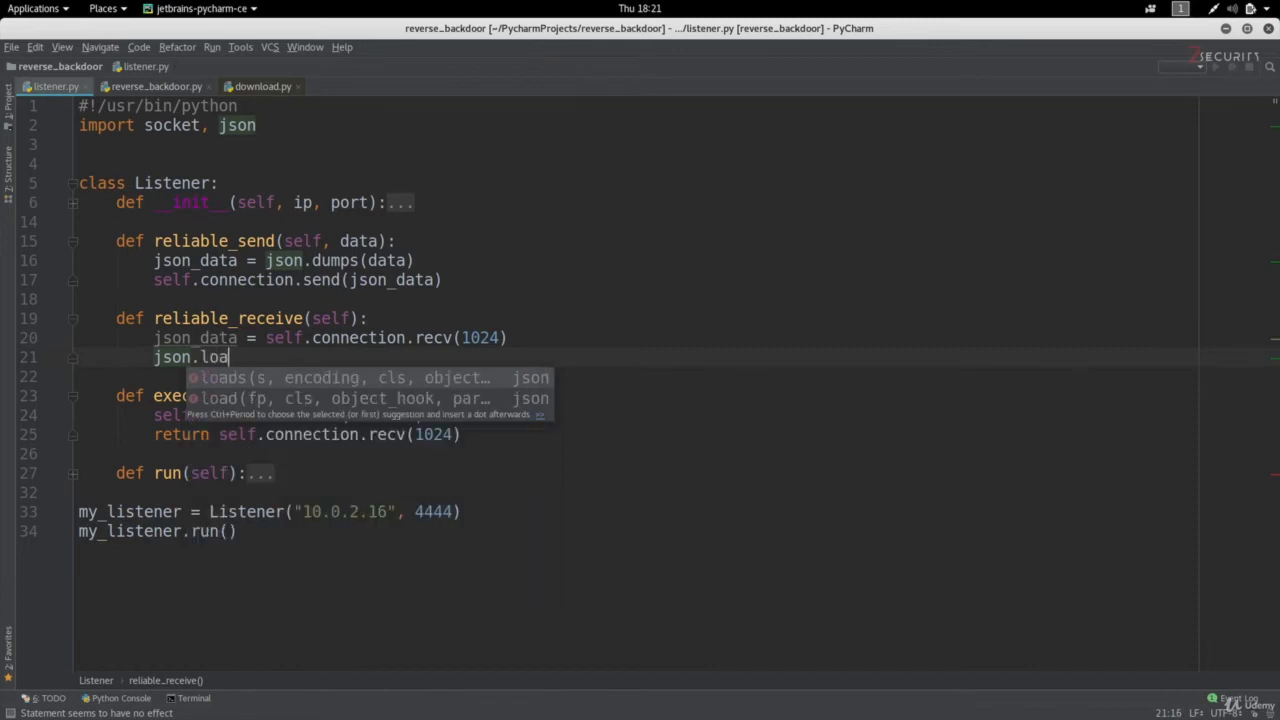
{"action": "type", "text": "ds("}
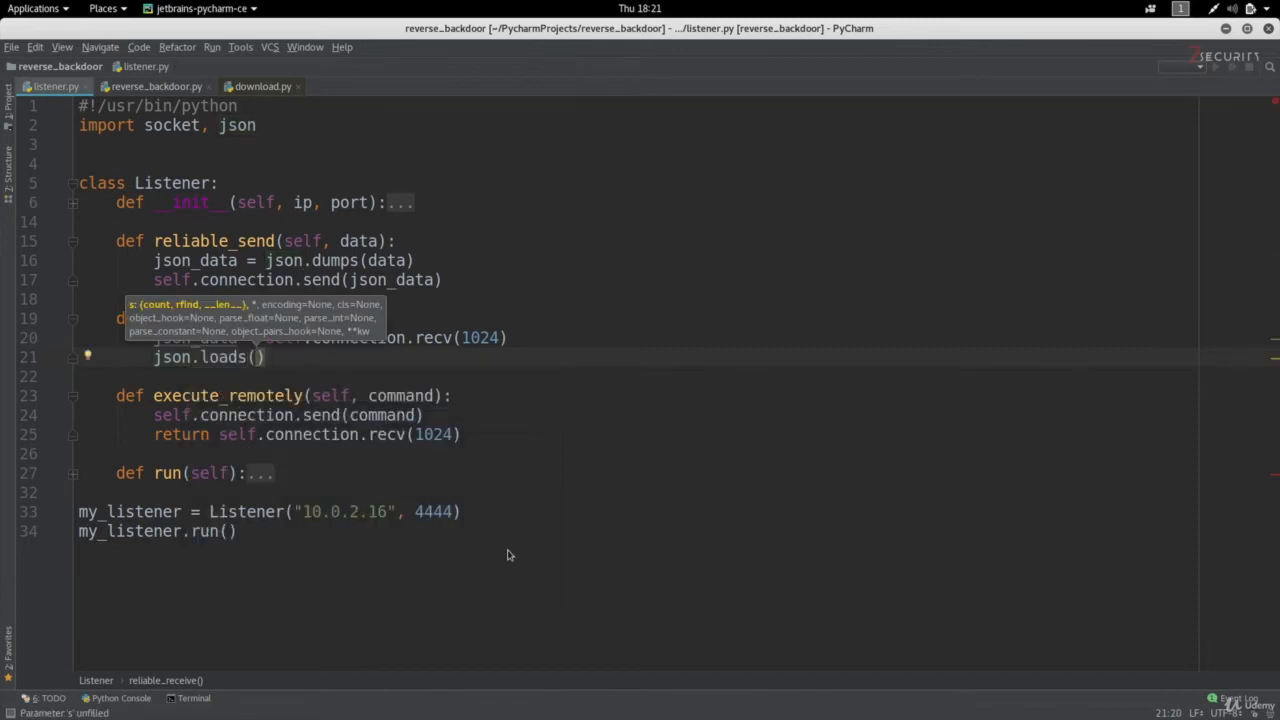
{"action": "type", "text": "json_data"}
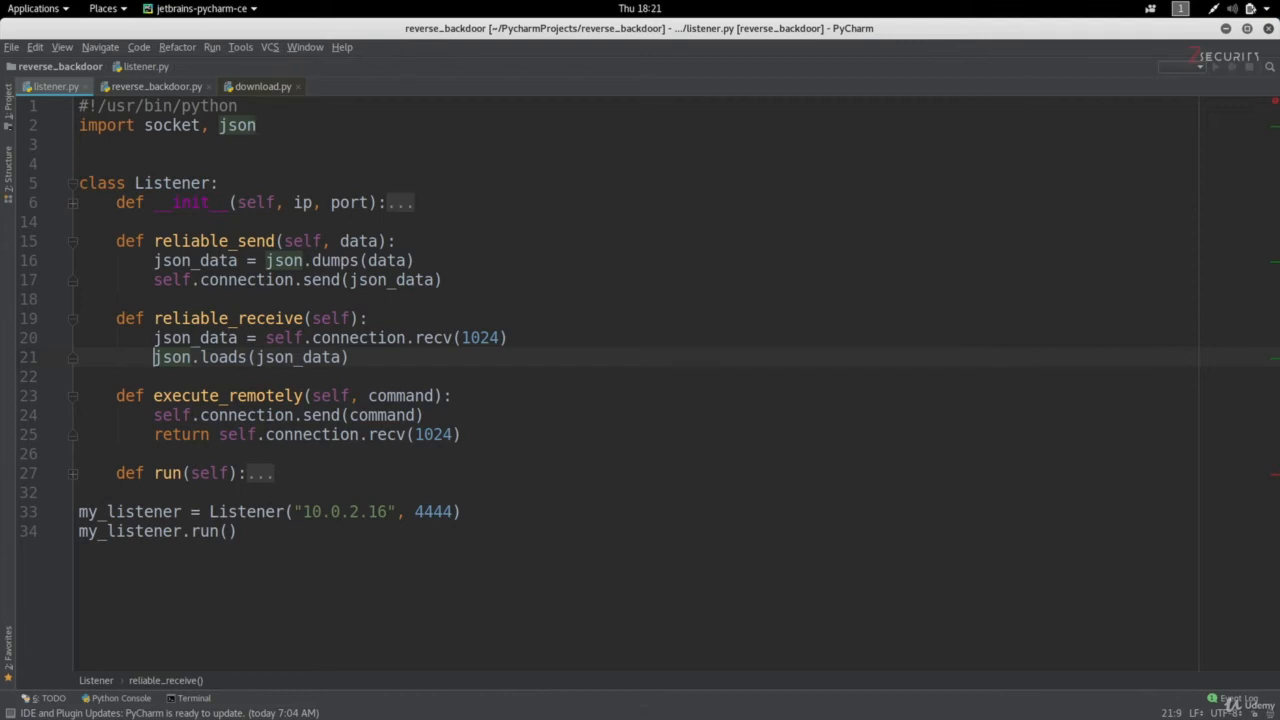
{"action": "type", "text": "return"}
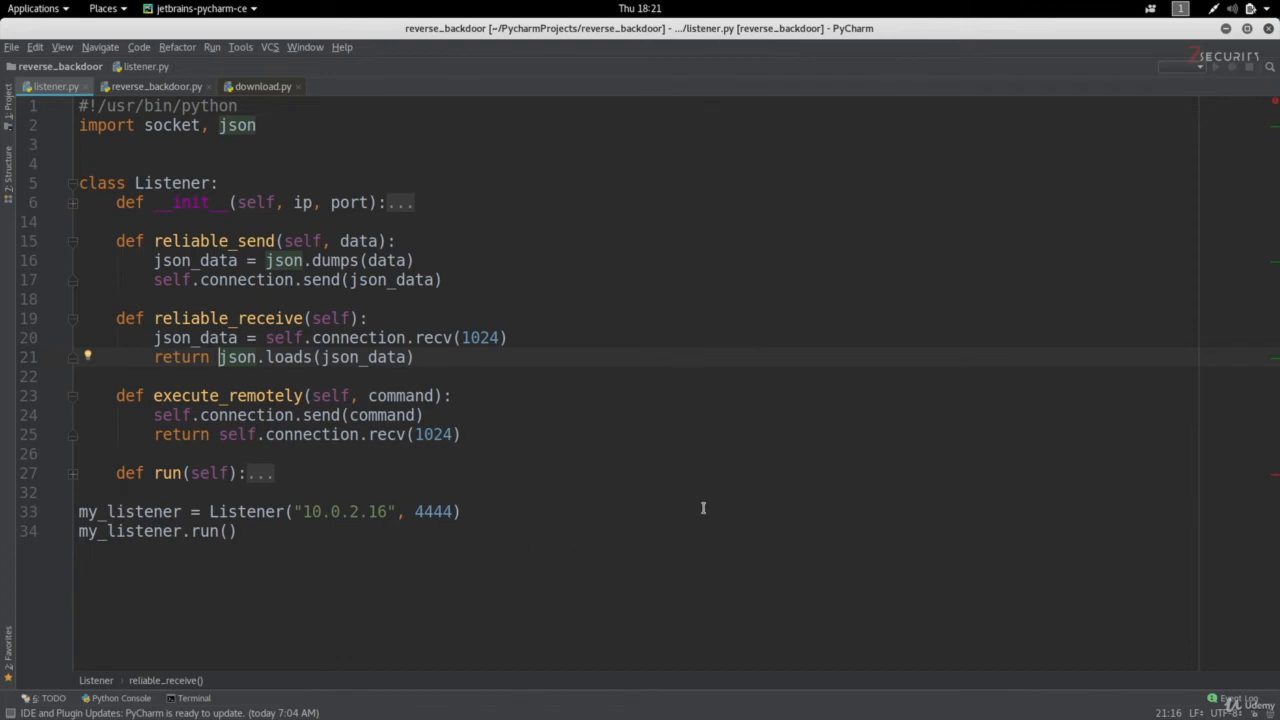
{"action": "mouse_move", "coordinate": [543, 337]}
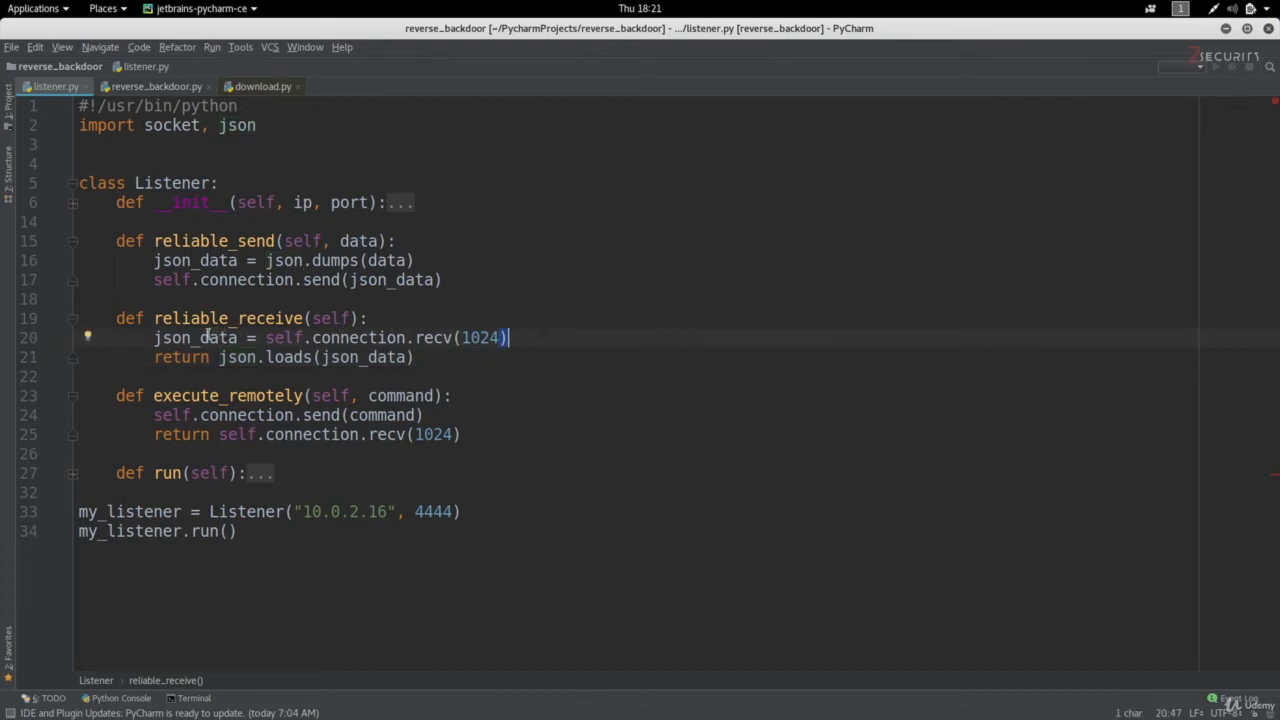
{"action": "double_click", "coordinate": [195, 337]}
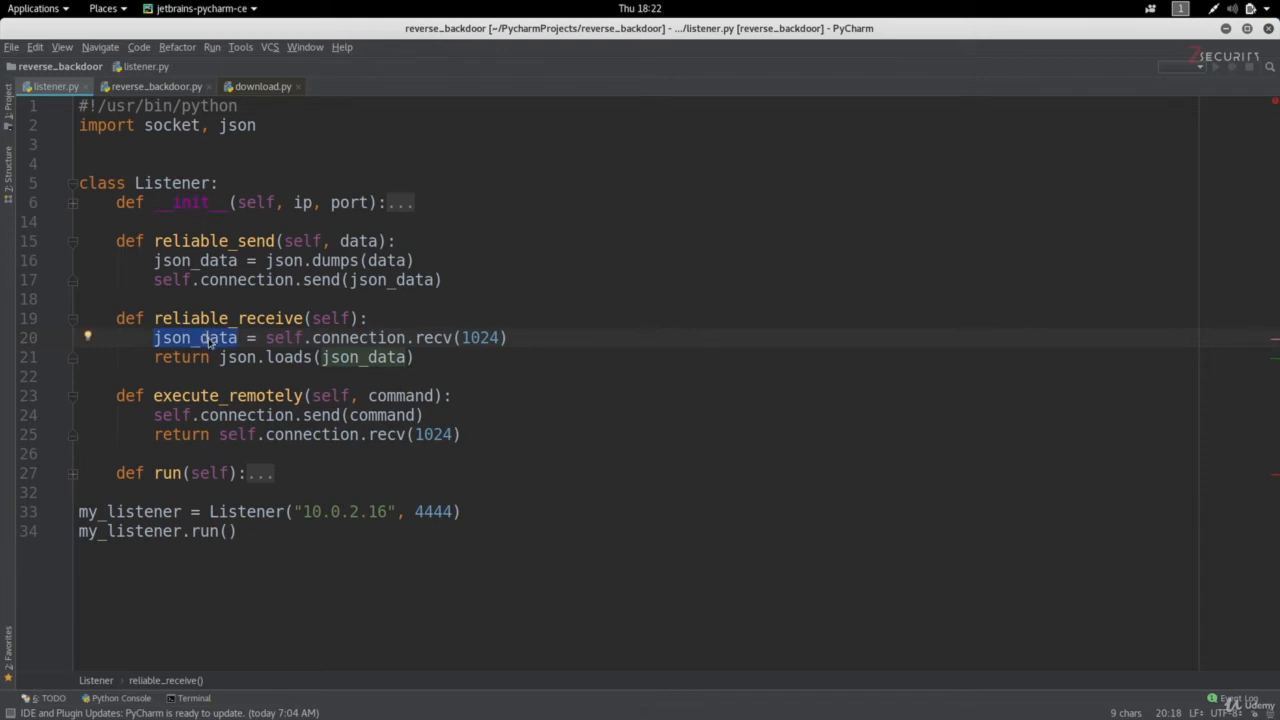
{"action": "mouse_move", "coordinate": [407, 279]}
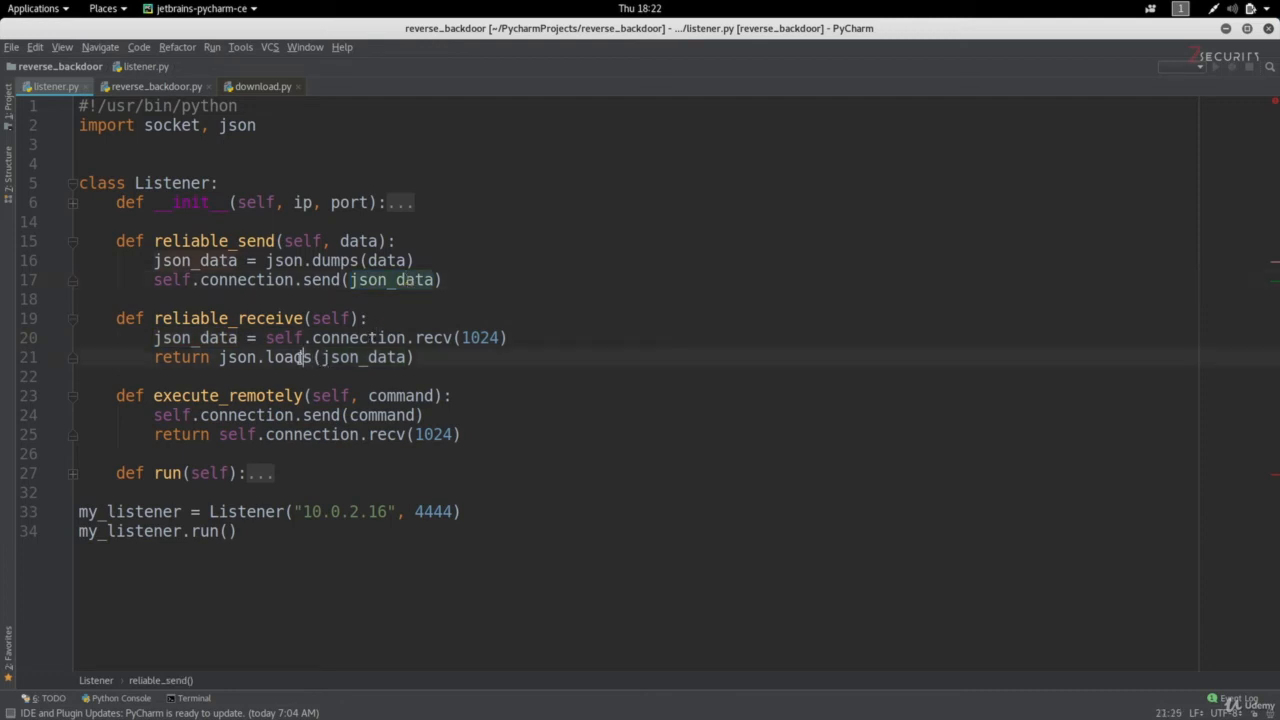
{"action": "double_click", "coordinate": [287, 357]}
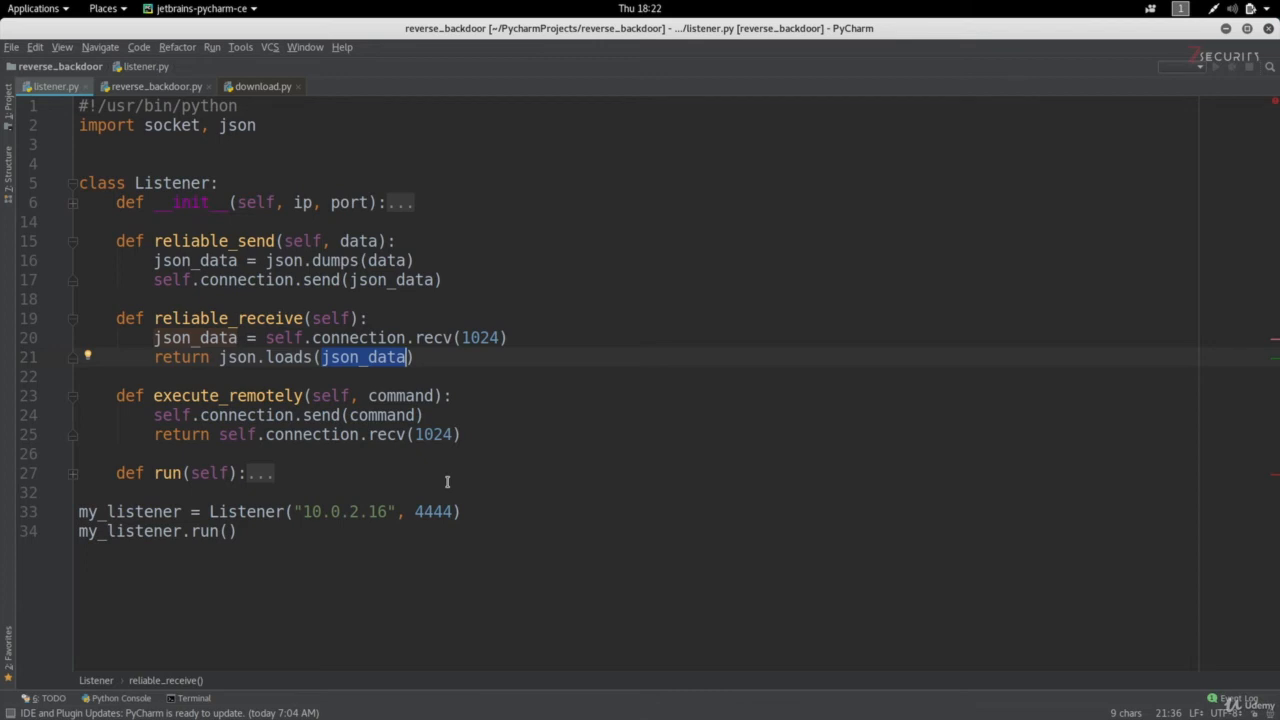
{"action": "mouse_move", "coordinate": [300, 425]}
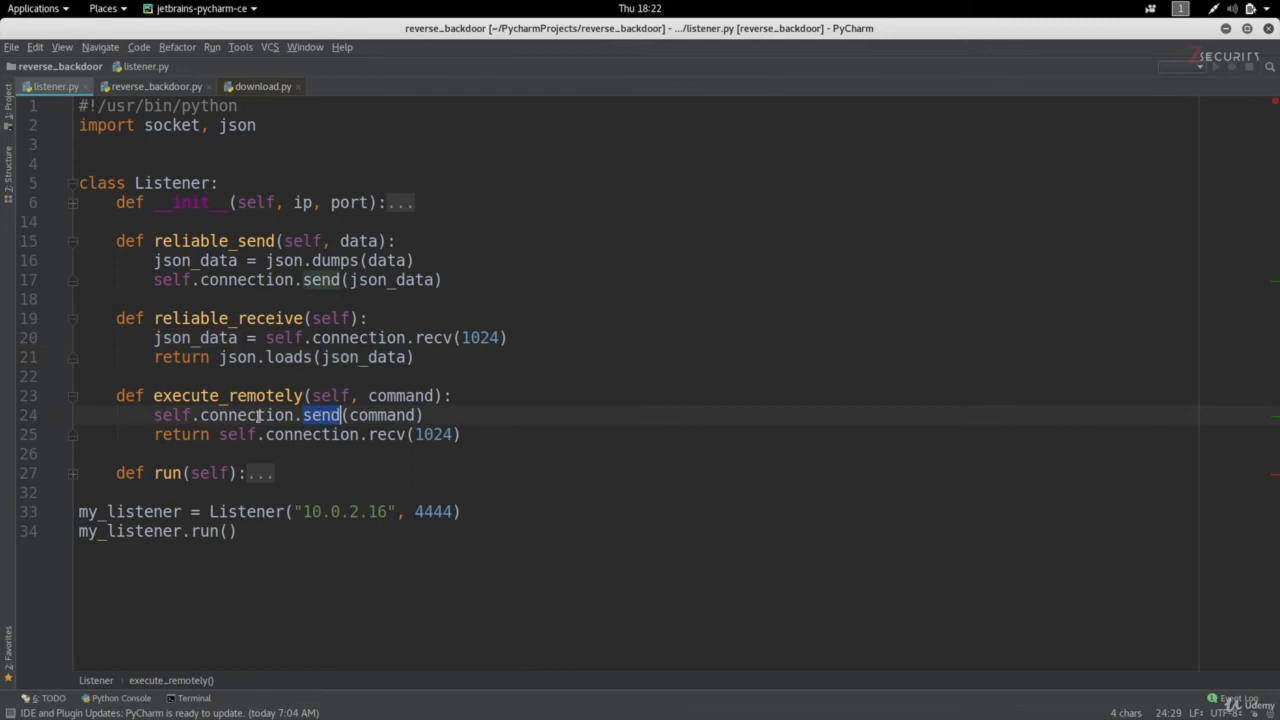
Replace execute_remotely's connection send and recv calls with self.reliable_send and self.reliable_receive.
{"action": "type", "text": "reliable_"}
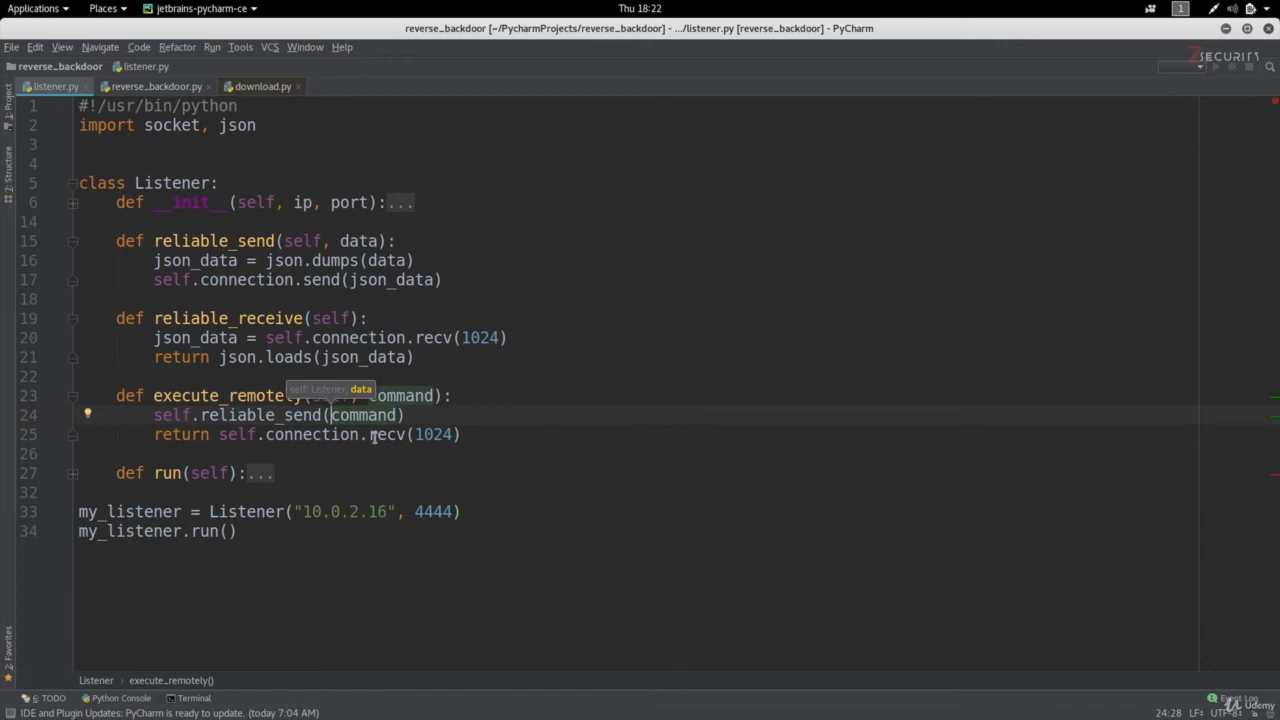
{"action": "double_click", "coordinate": [386, 434]}
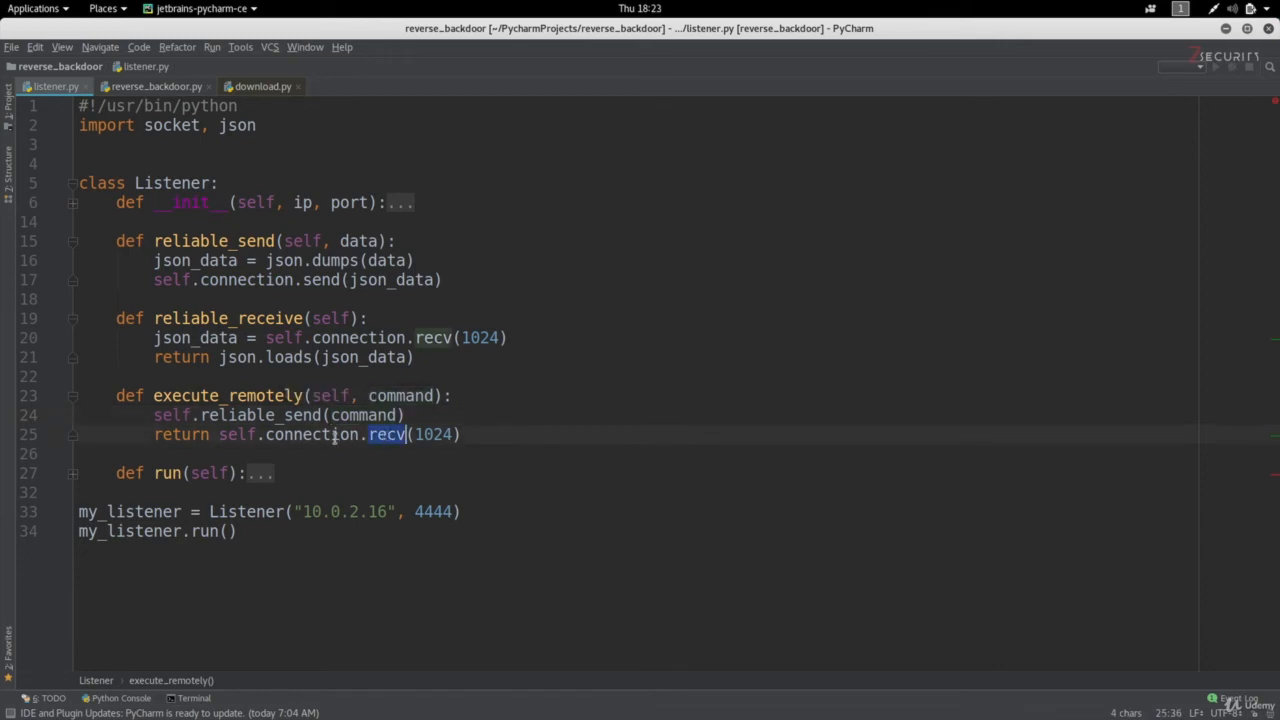
{"action": "type", "text": "reli"}
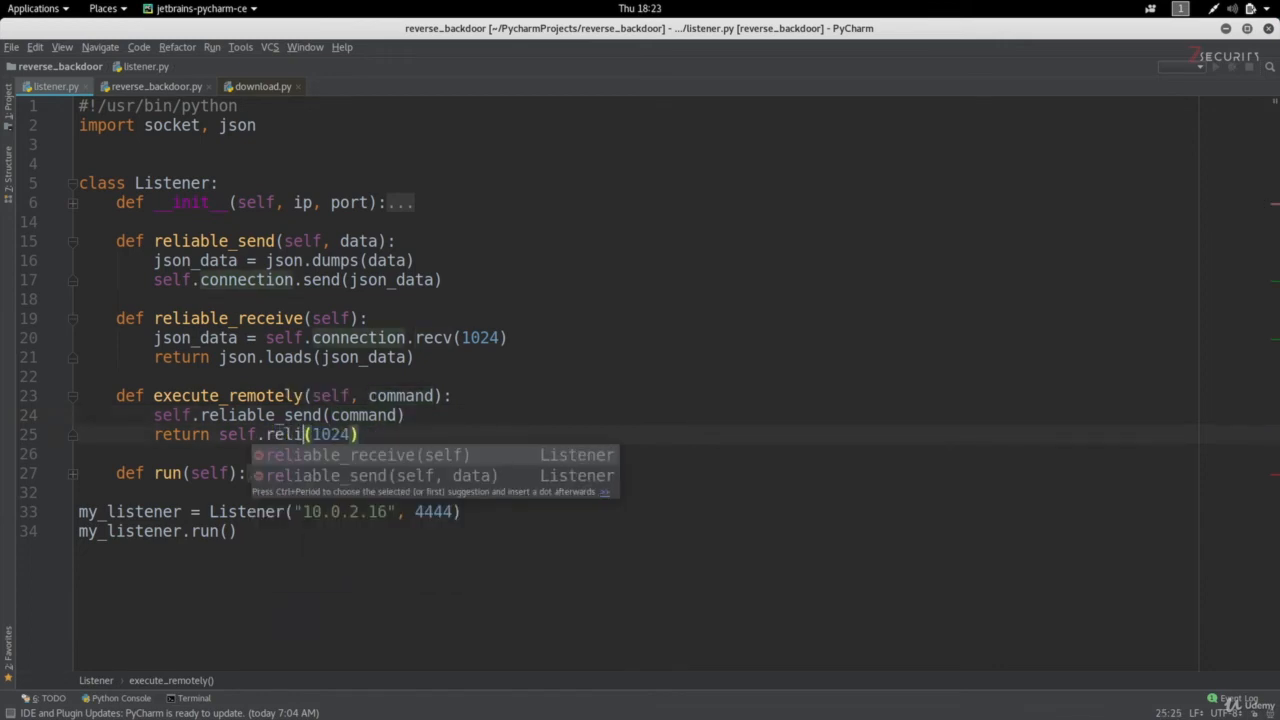
{"action": "key", "text": "Tab"}
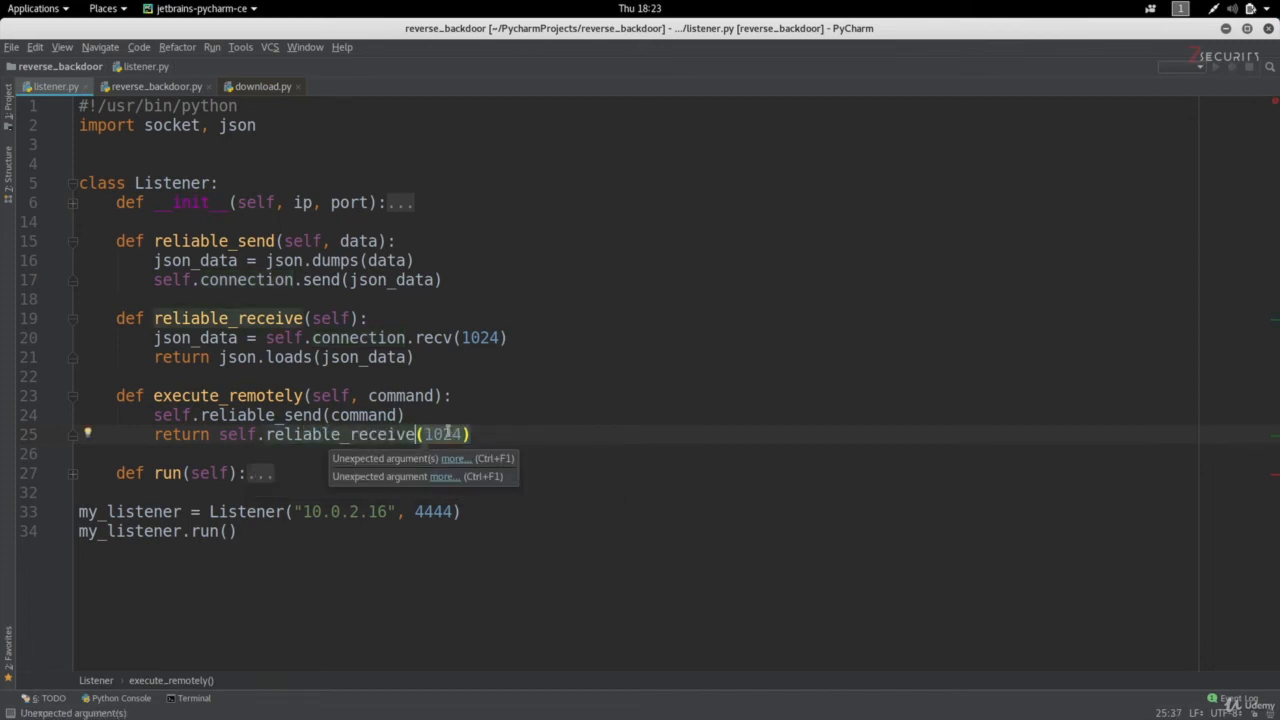
{"action": "key", "text": "BackSpace"}
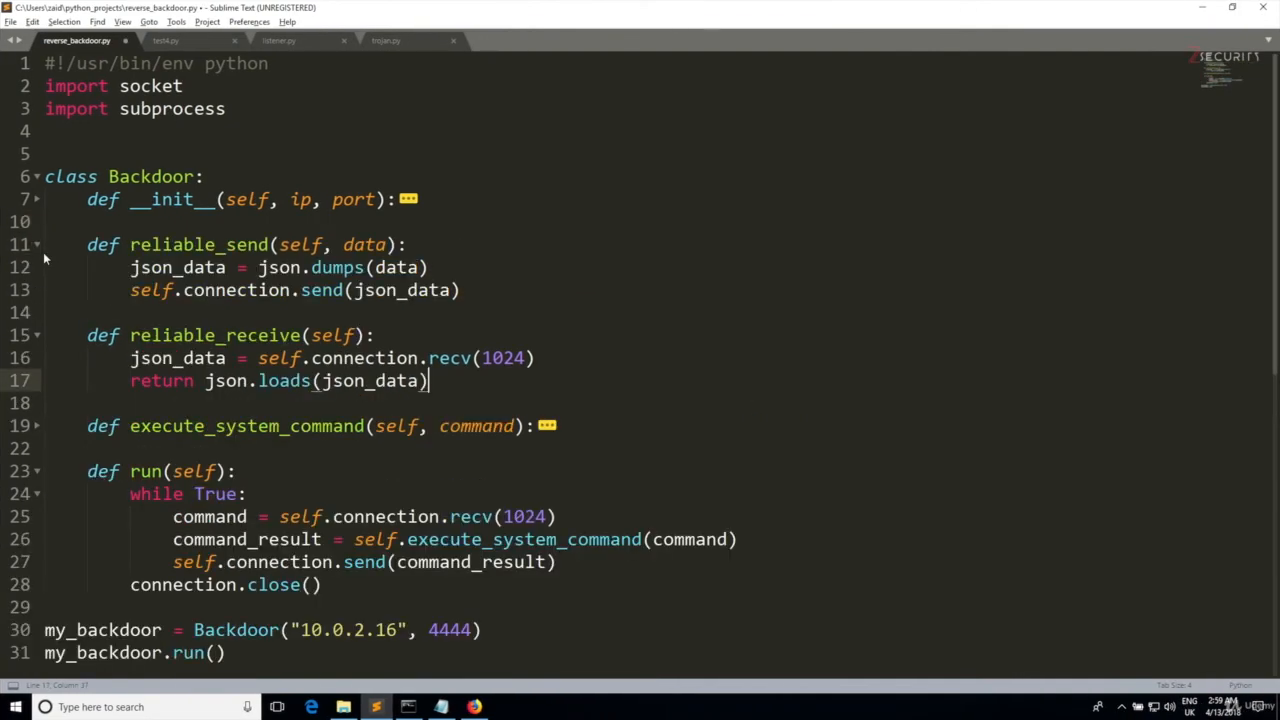
{"action": "mouse_move", "coordinate": [58, 249]}
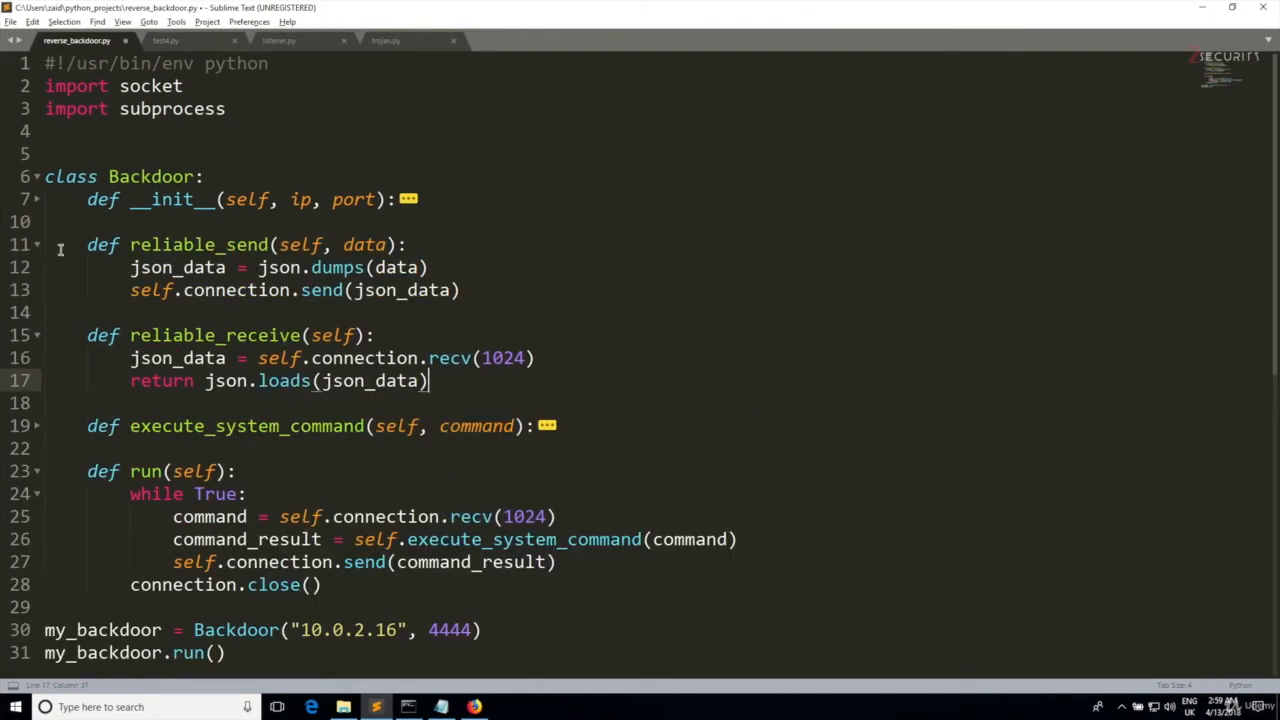
{"action": "mouse_move", "coordinate": [265, 252]}
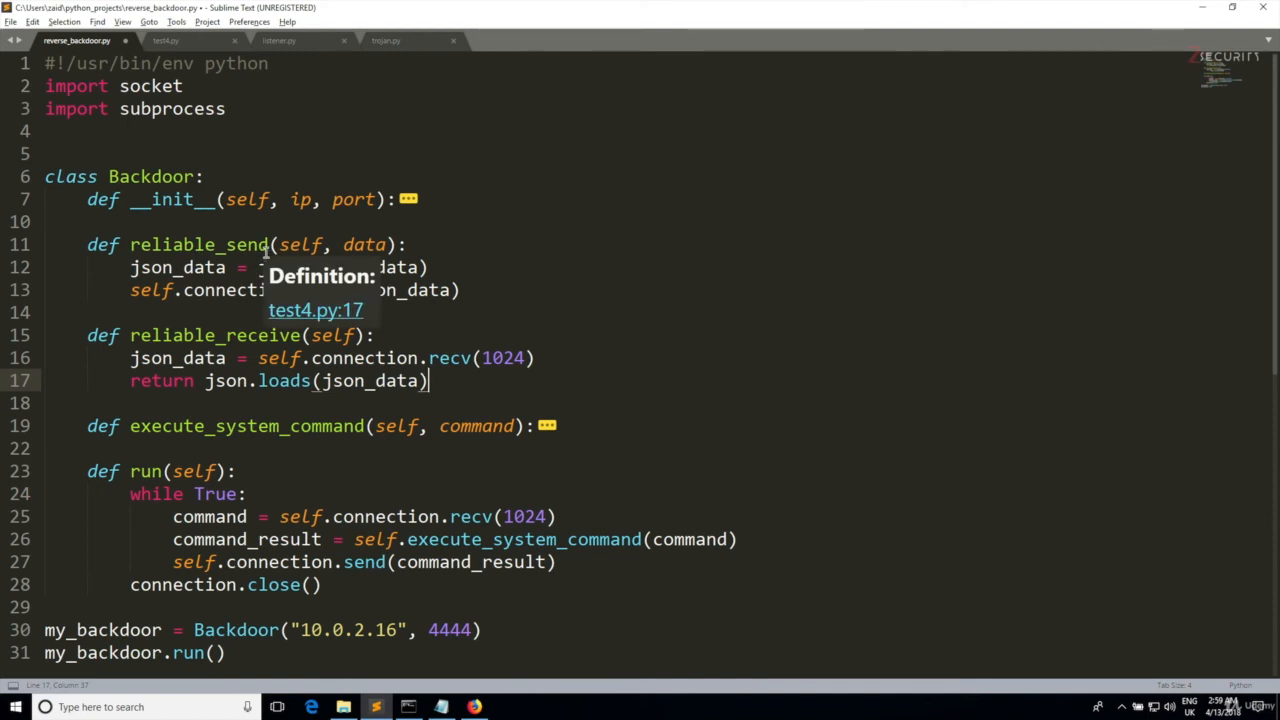
{"action": "mouse_move", "coordinate": [458, 522]}
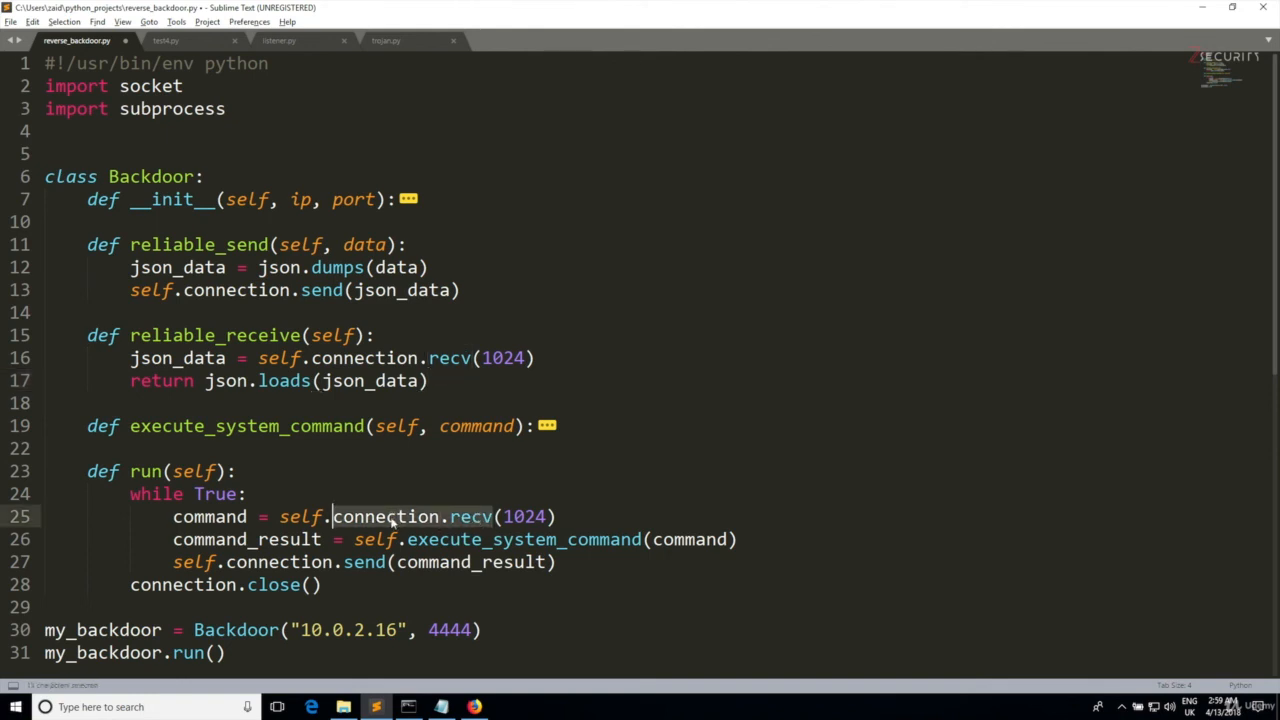
Replace connection.recv(1024) in the run loop with self.reliable_receive().
{"action": "type", "text": "re"}
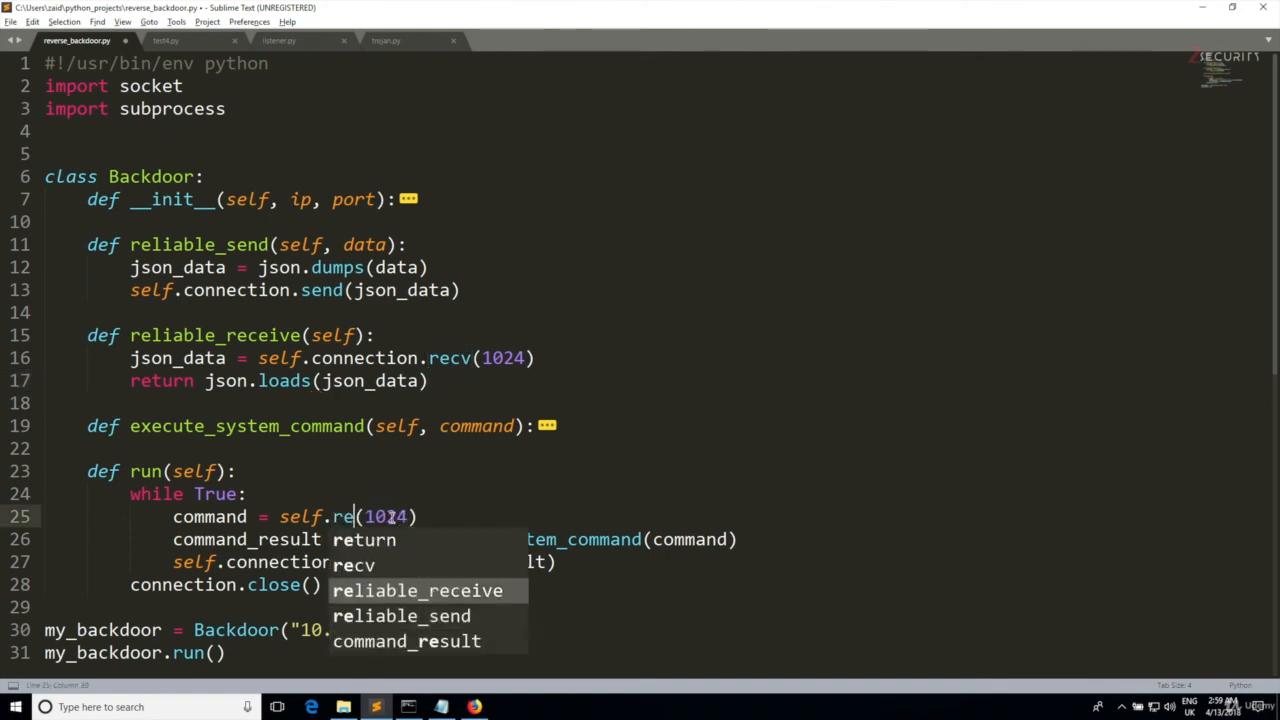
{"action": "left_click", "coordinate": [419, 590]}
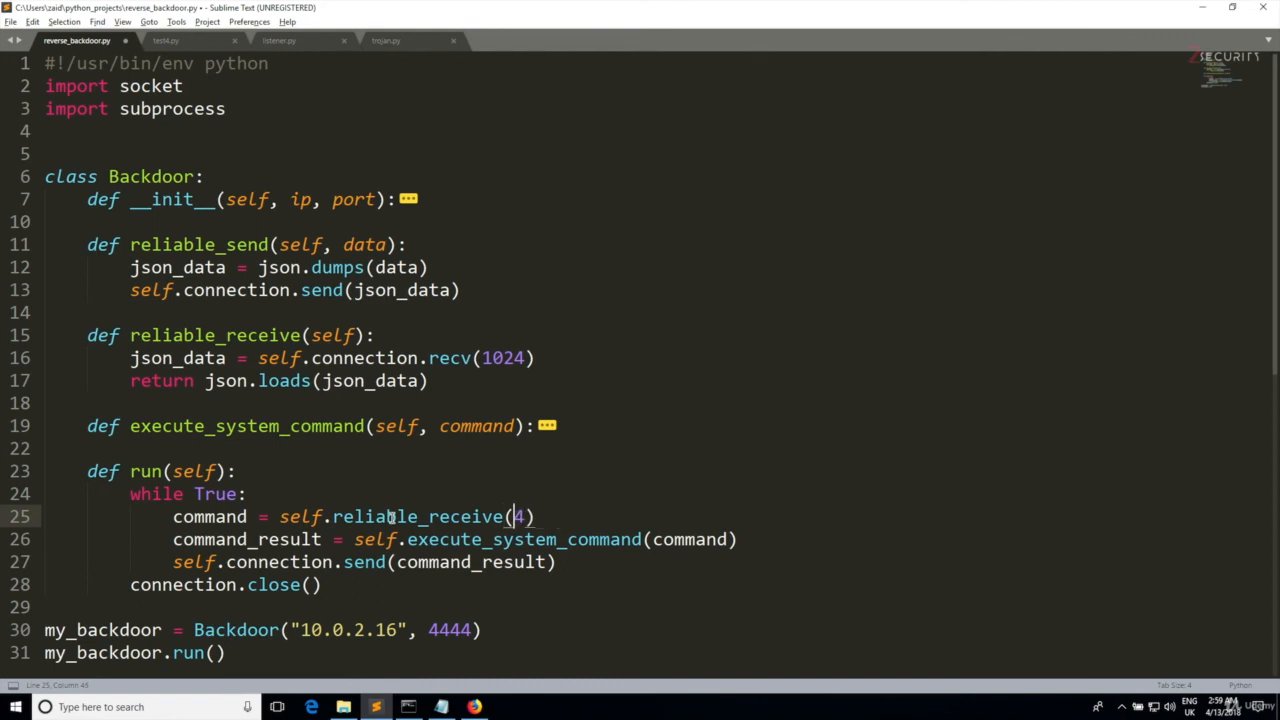
{"action": "key", "text": "BackSpace"}
{"action": "type", "text": "reliable_"}
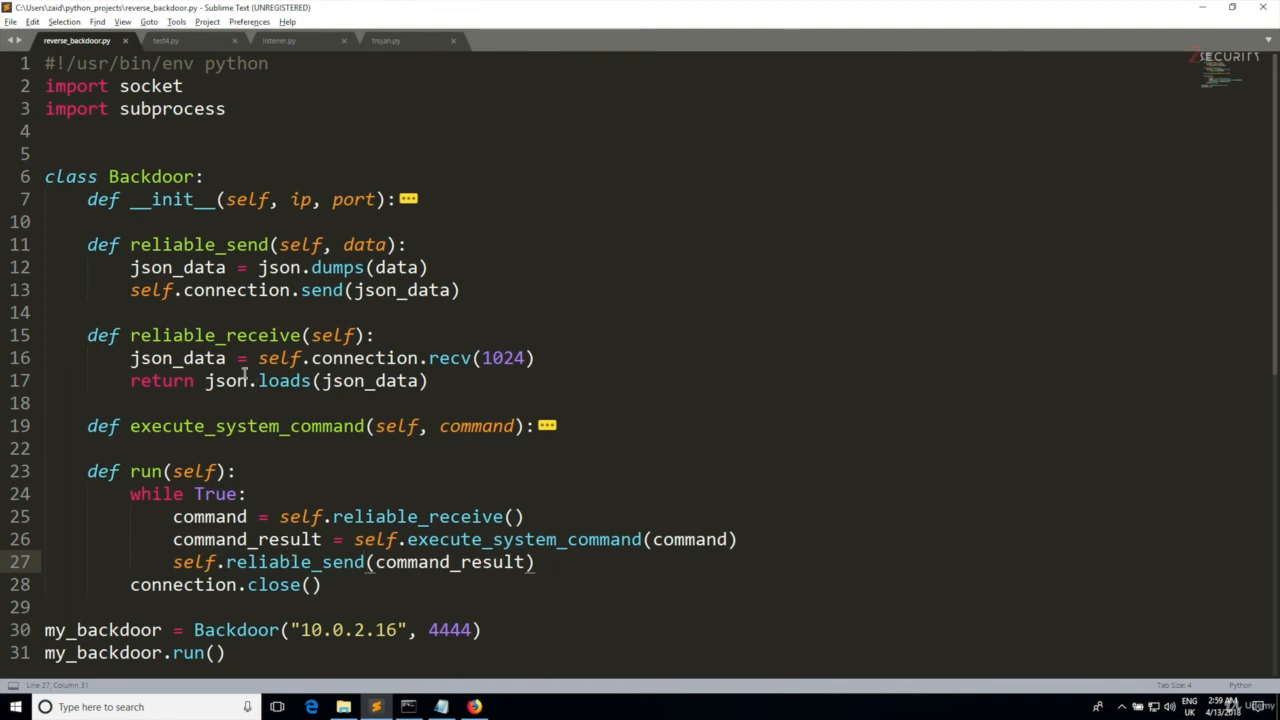
{"action": "double_click", "coordinate": [279, 267]}
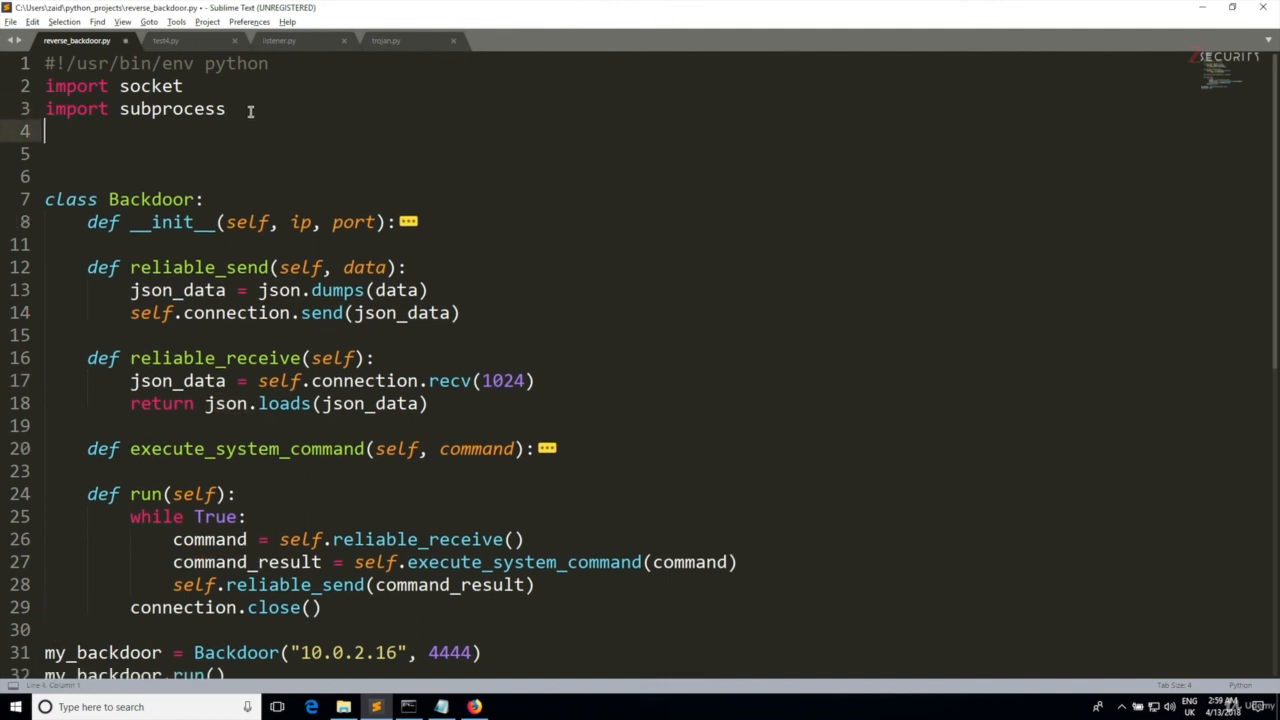
Write import json on the line after import subprocess.
{"action": "type", "text": "import js"}
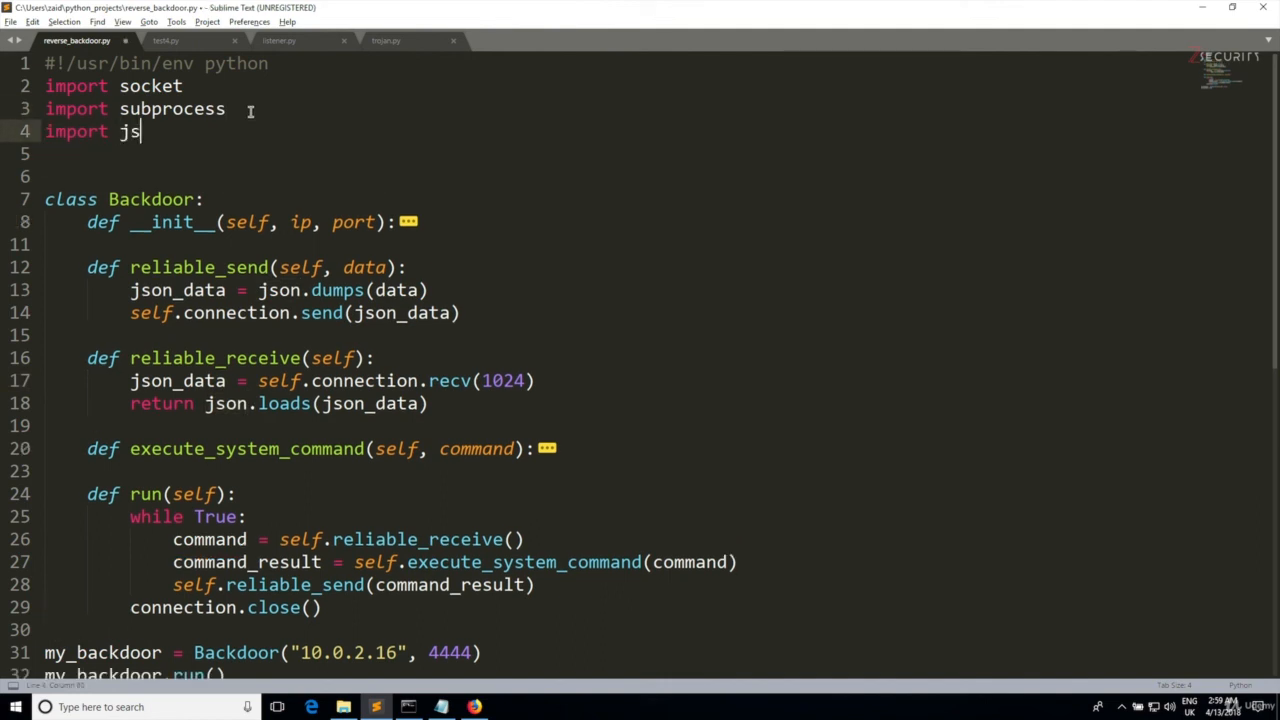
{"action": "type", "text": "on"}
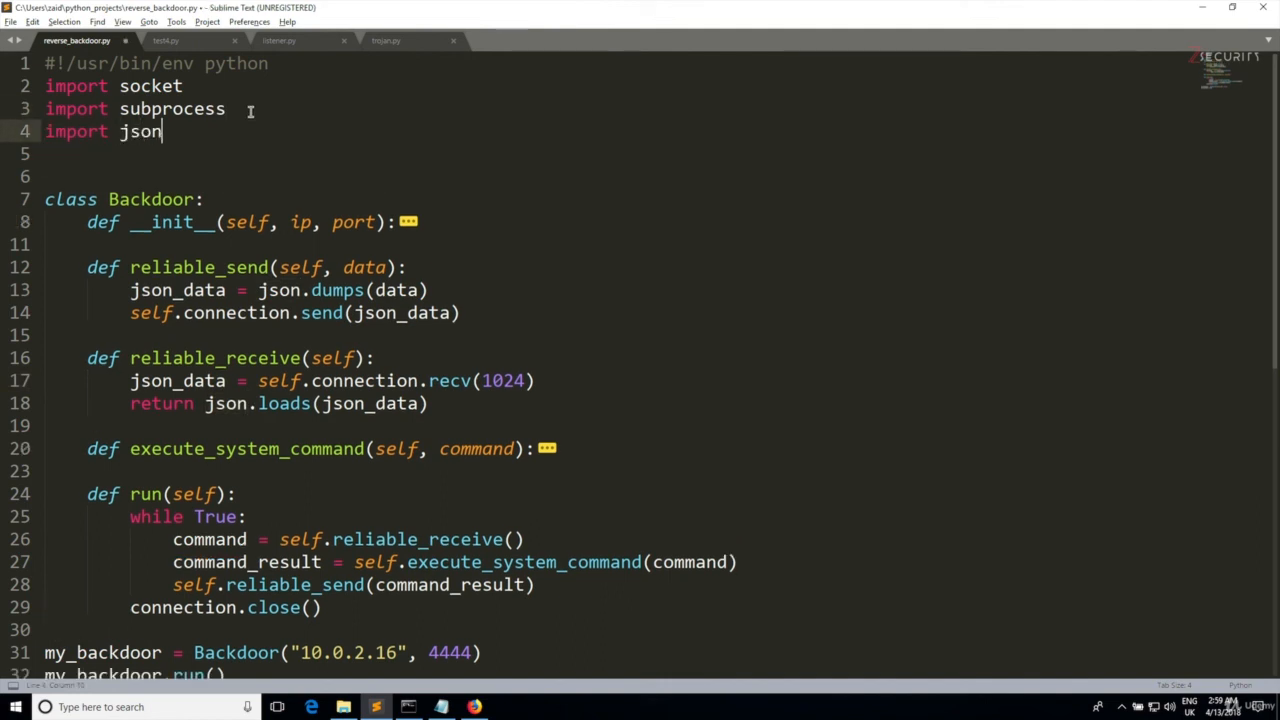